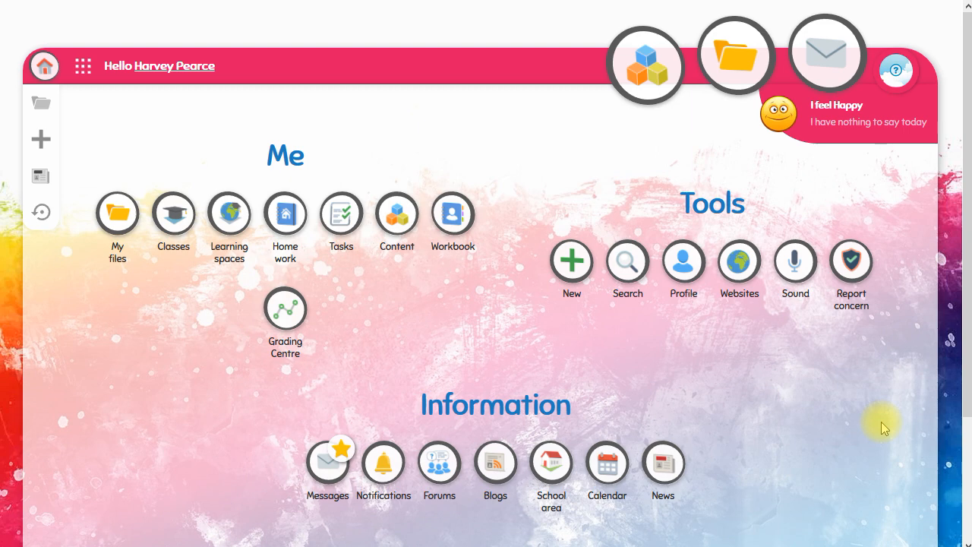
pyautogui.moveTo(285, 212)
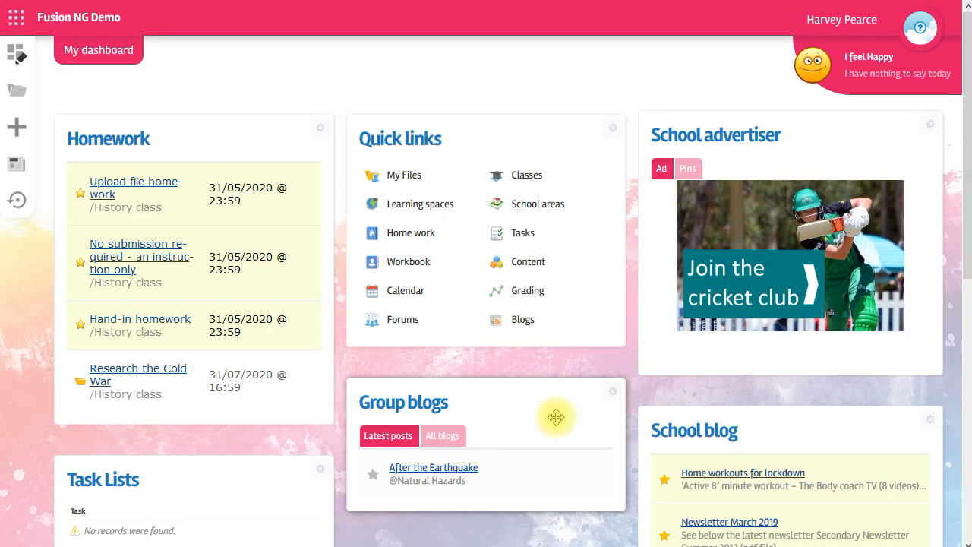
pyautogui.moveTo(754, 485)
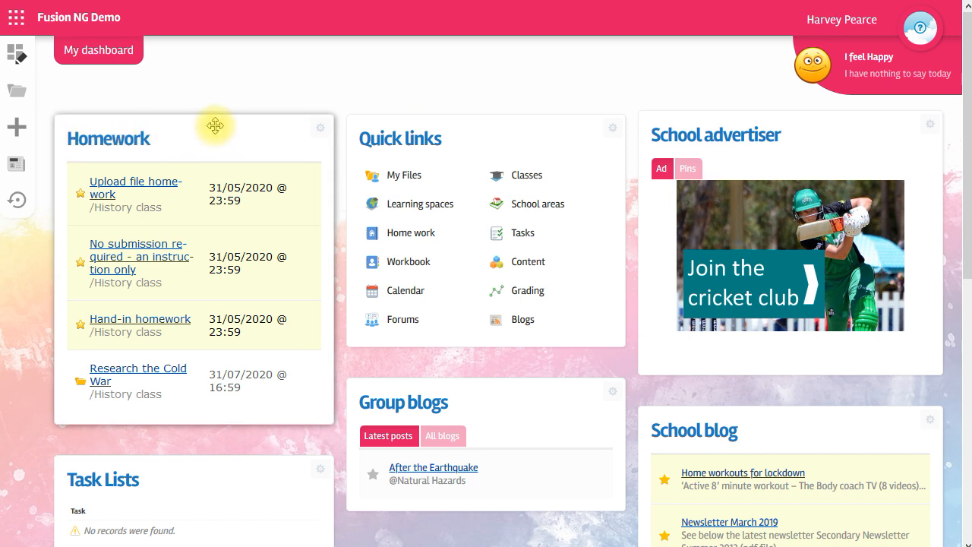
pyautogui.moveTo(283, 76)
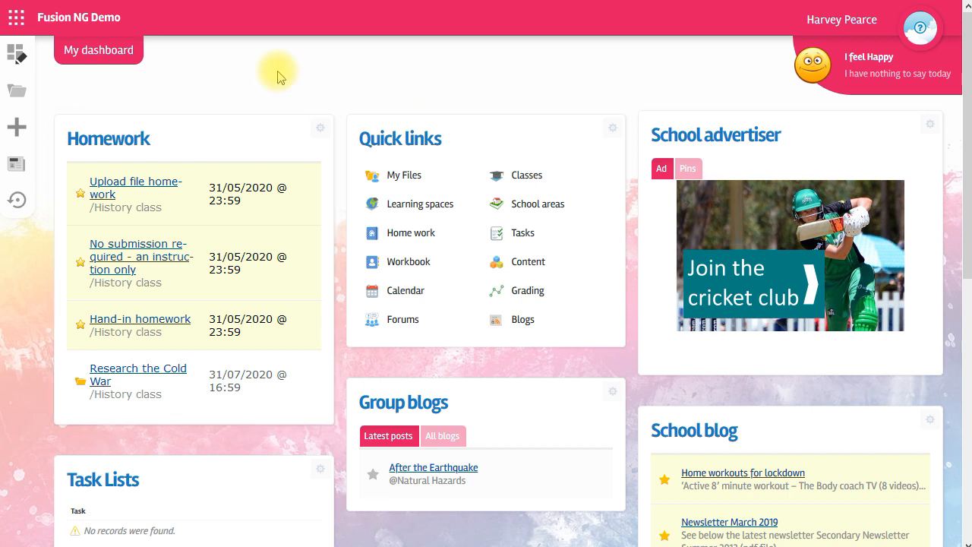
pyautogui.moveTo(148, 324)
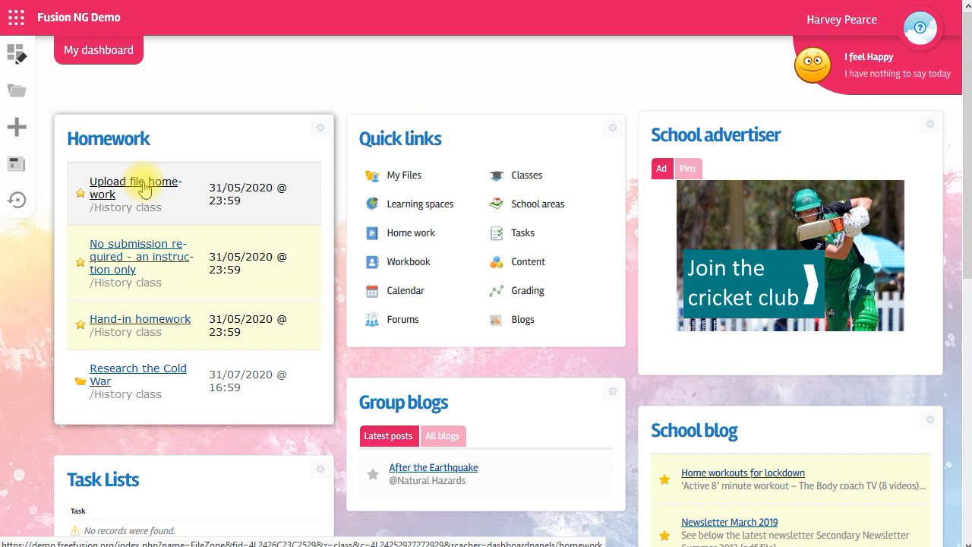
# Step: Open the Upload file homework and scroll to its dates, Writing template and Submit homework section
pyautogui.click(136, 187)
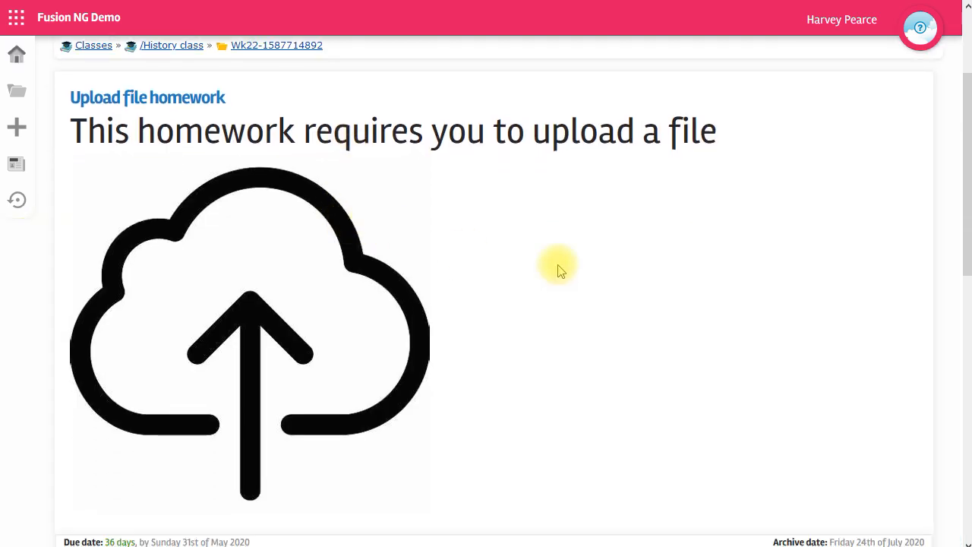
pyautogui.moveTo(661, 266)
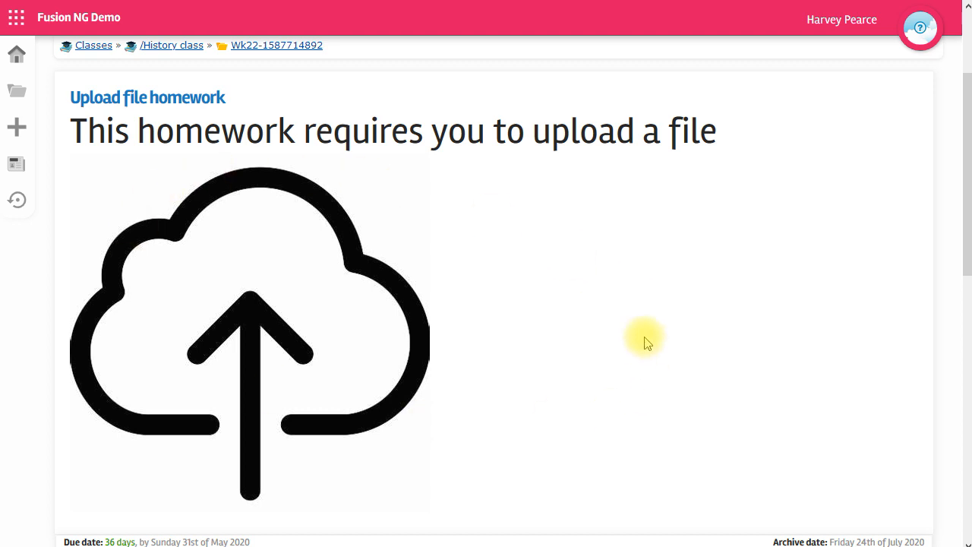
pyautogui.scroll(-3)
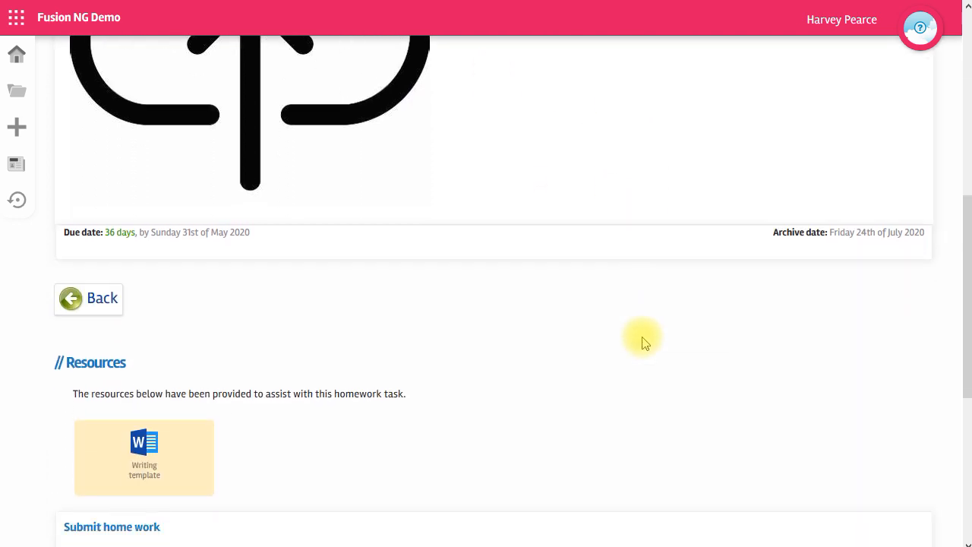
pyautogui.moveTo(76, 418)
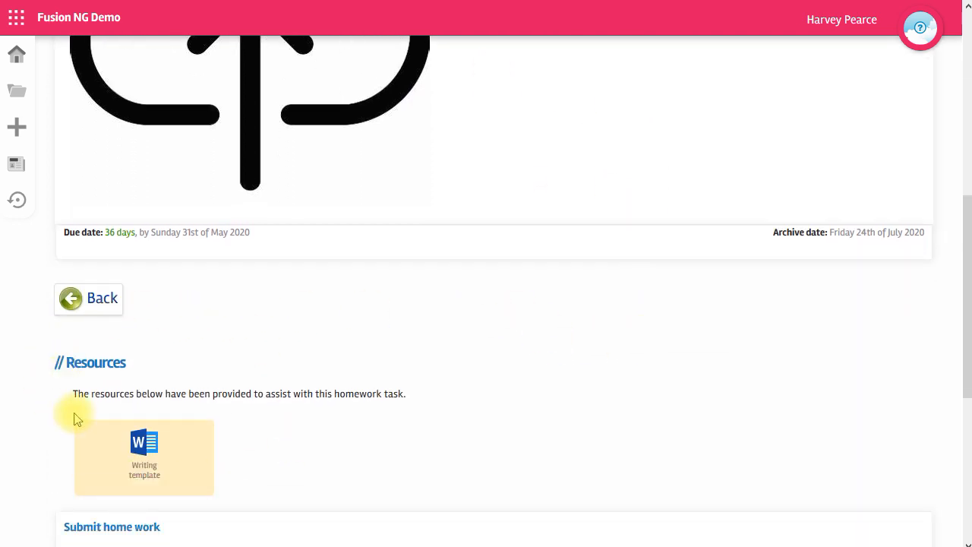
pyautogui.moveTo(333, 449)
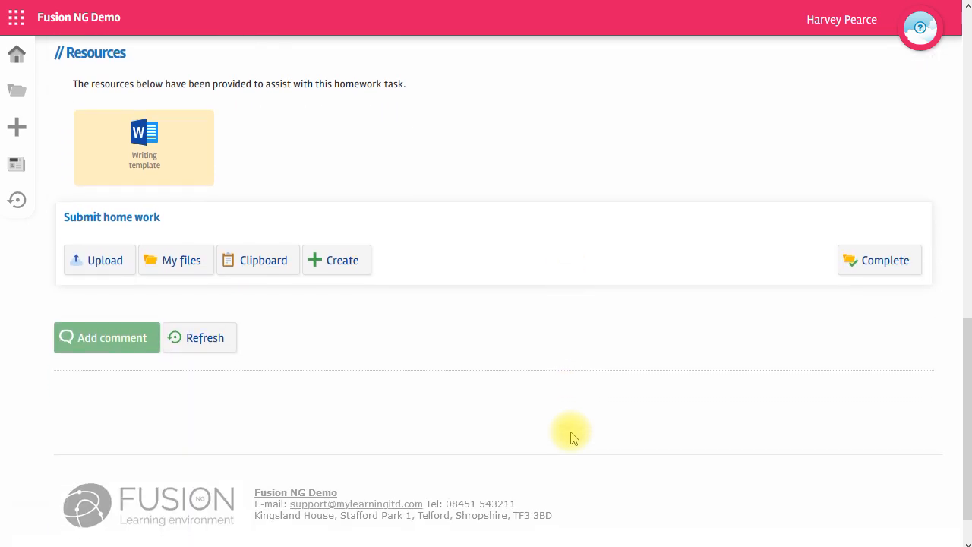
pyautogui.moveTo(95, 243)
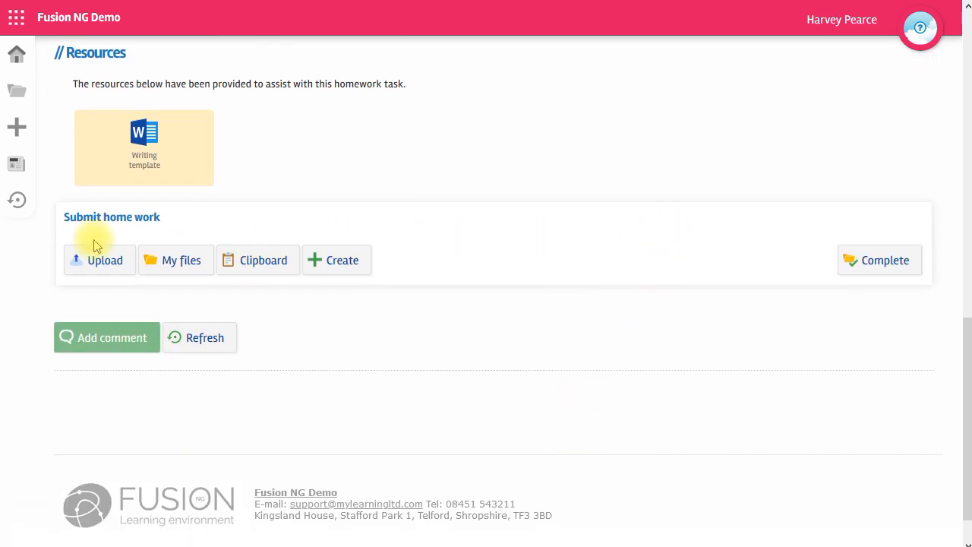
pyautogui.moveTo(701, 243)
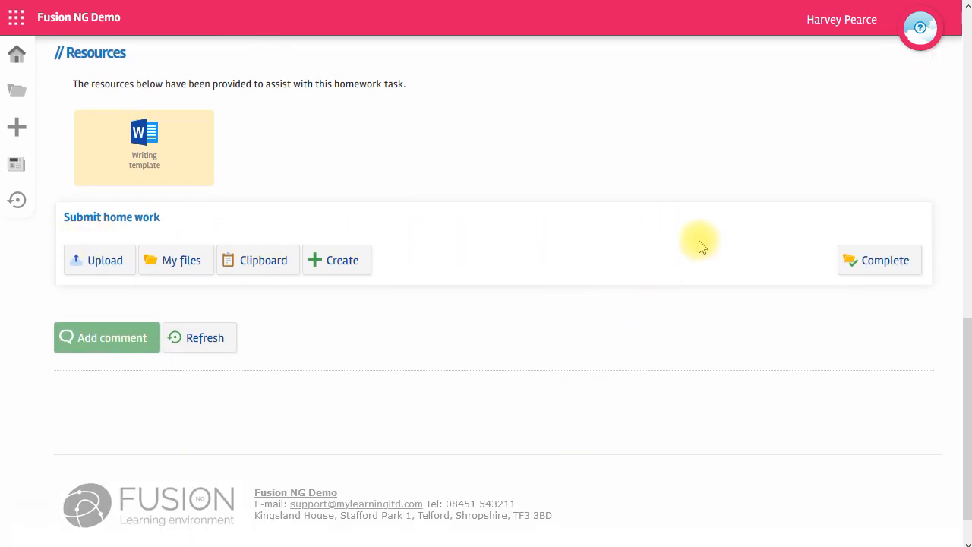
pyautogui.click(105, 261)
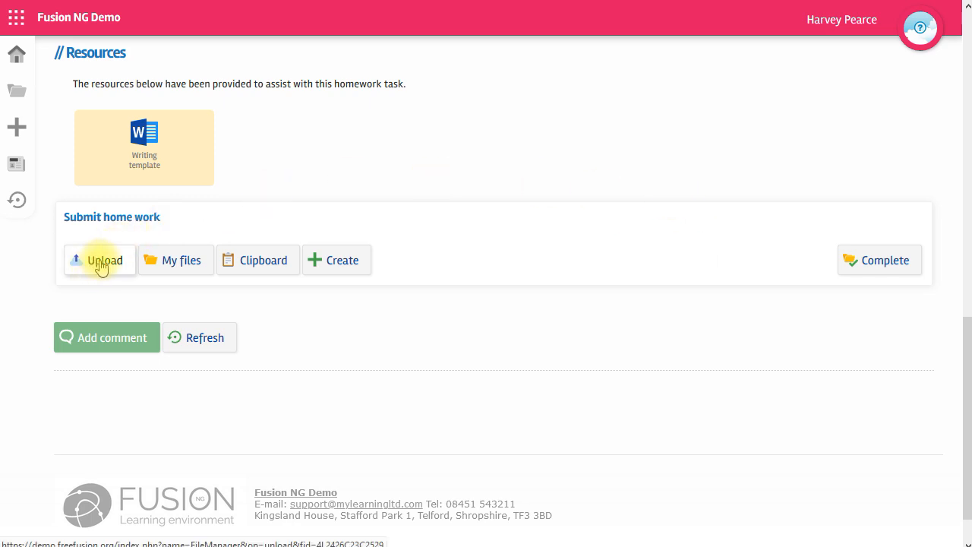
pyautogui.click(104, 260)
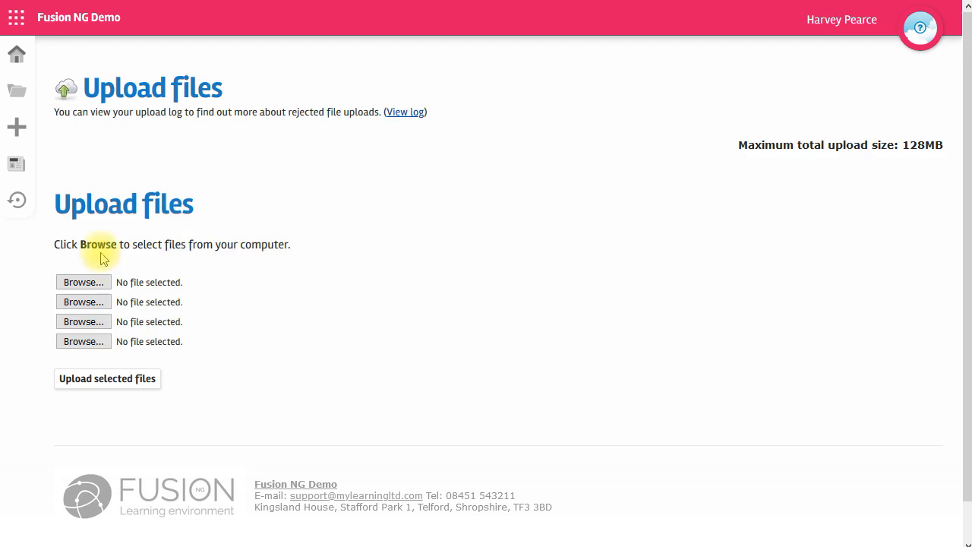
pyautogui.moveTo(159, 370)
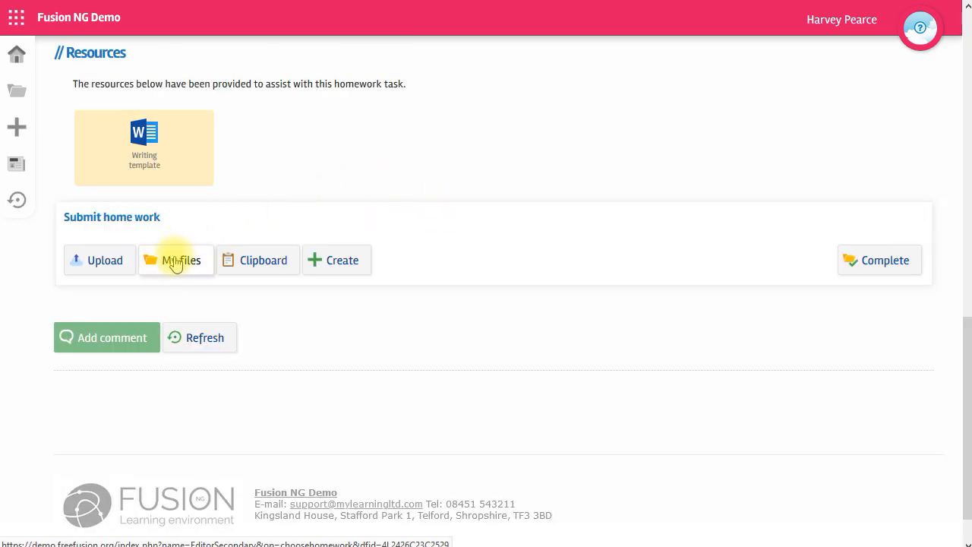
# Step: Submit 'Harveys completed homework' from My files as the homework file
pyautogui.click(176, 260)
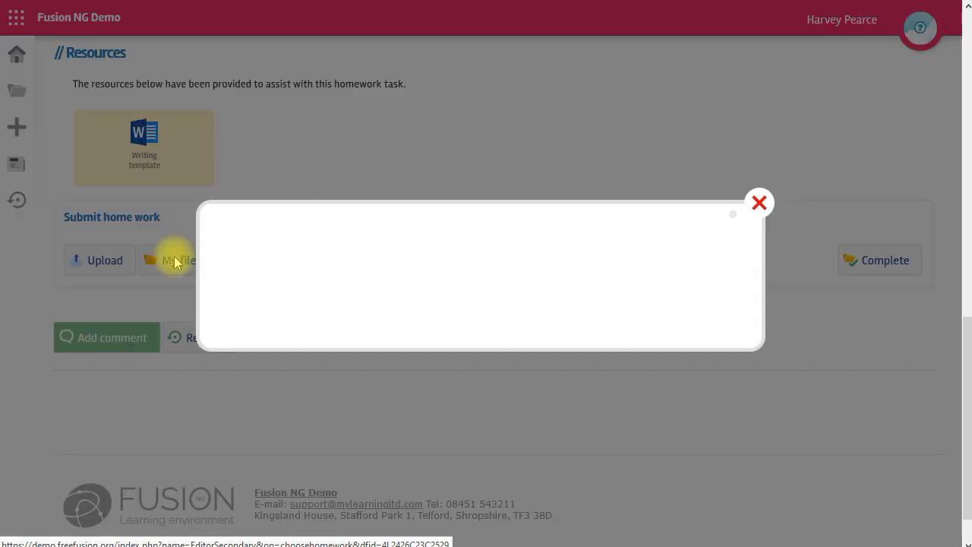
pyautogui.click(176, 260)
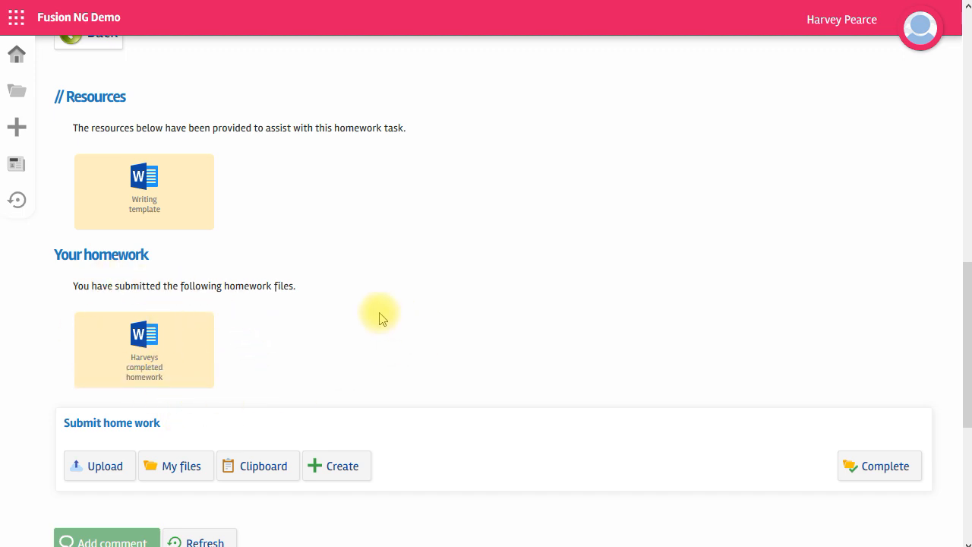
pyautogui.moveTo(249, 479)
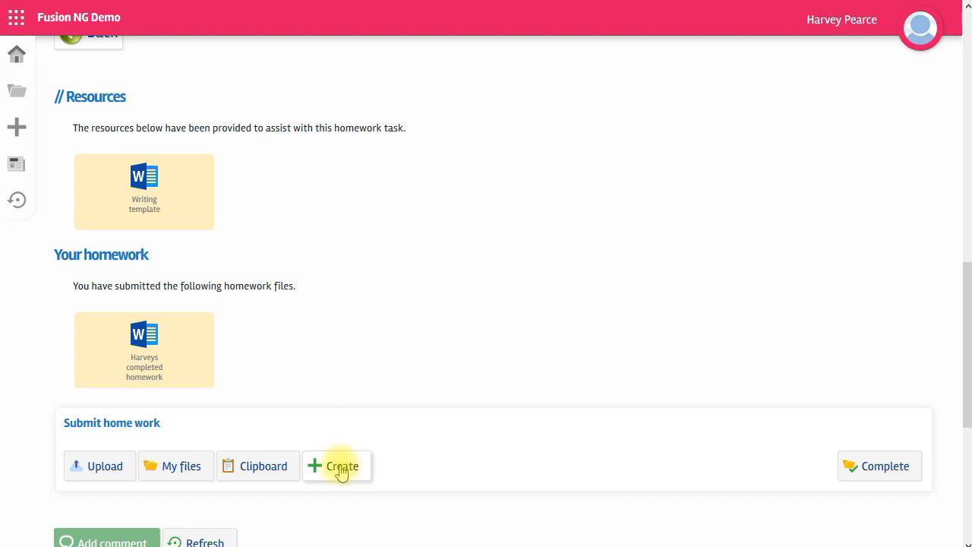
# Step: View the Create dialog's new document types, MLD and DOCX
pyautogui.click(337, 466)
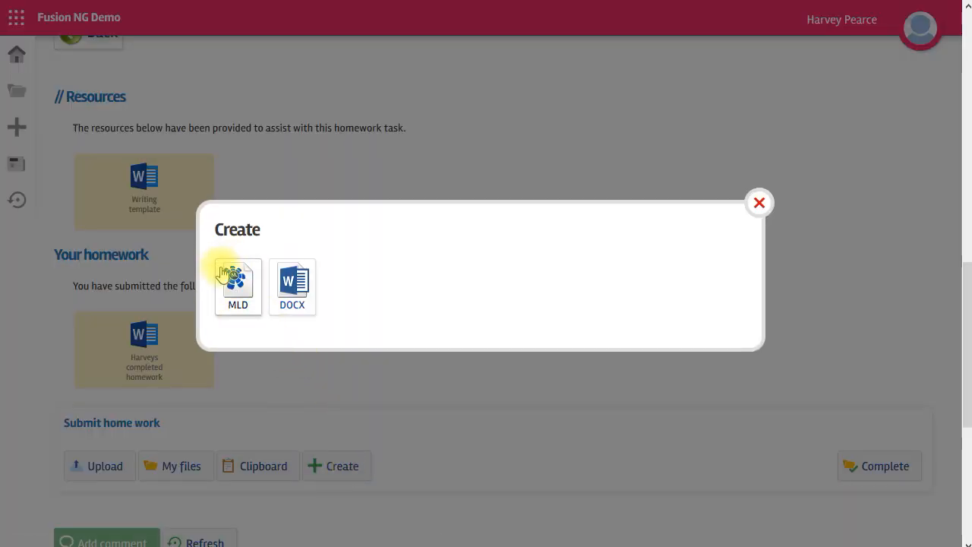
pyautogui.moveTo(292, 281)
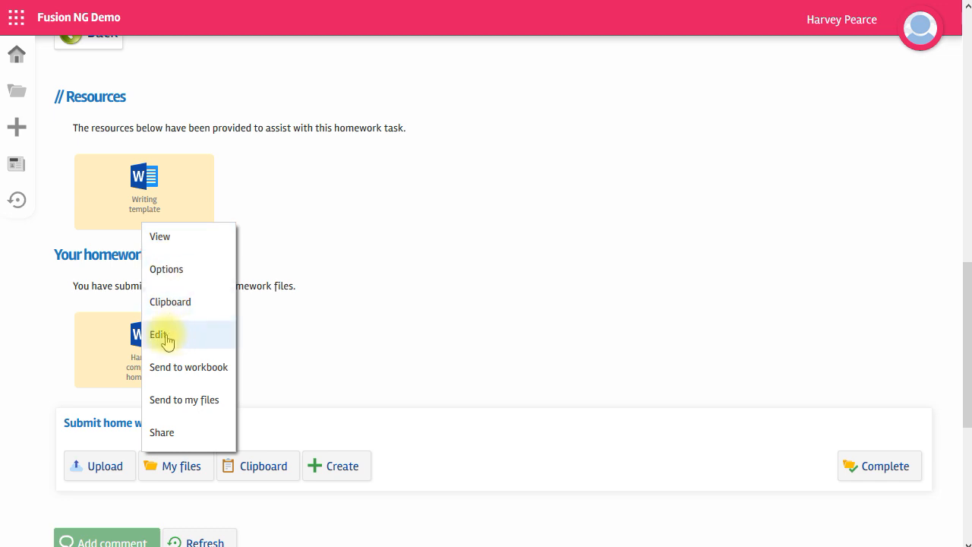
# Step: Edit the Writing template, rename it 'Harvey's work' and save it as a draft
pyautogui.click(158, 335)
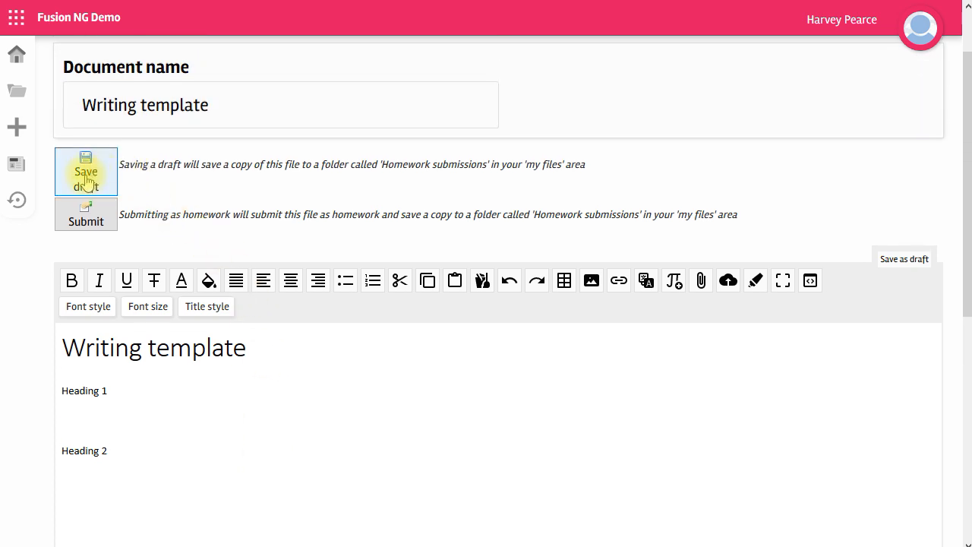
pyautogui.moveTo(85, 214)
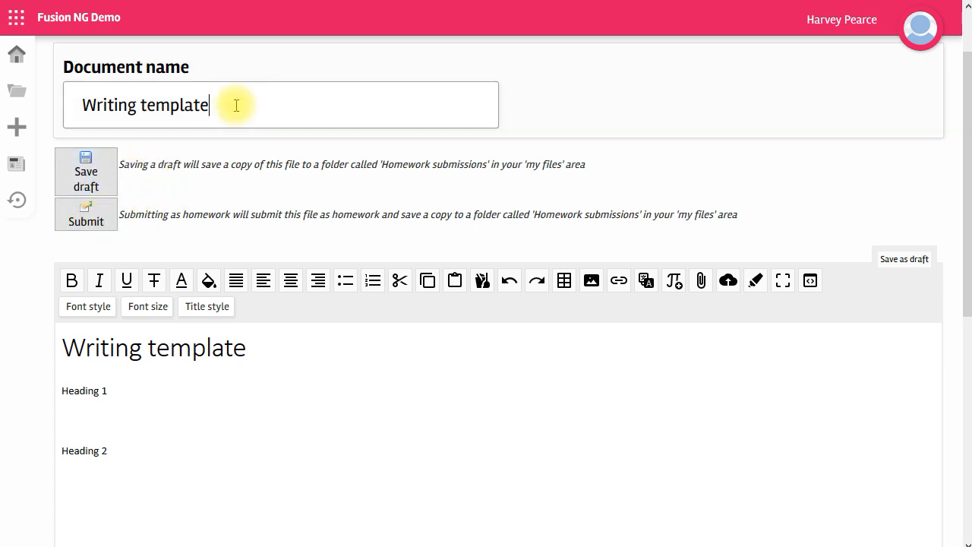
pyautogui.doubleClick(144, 104)
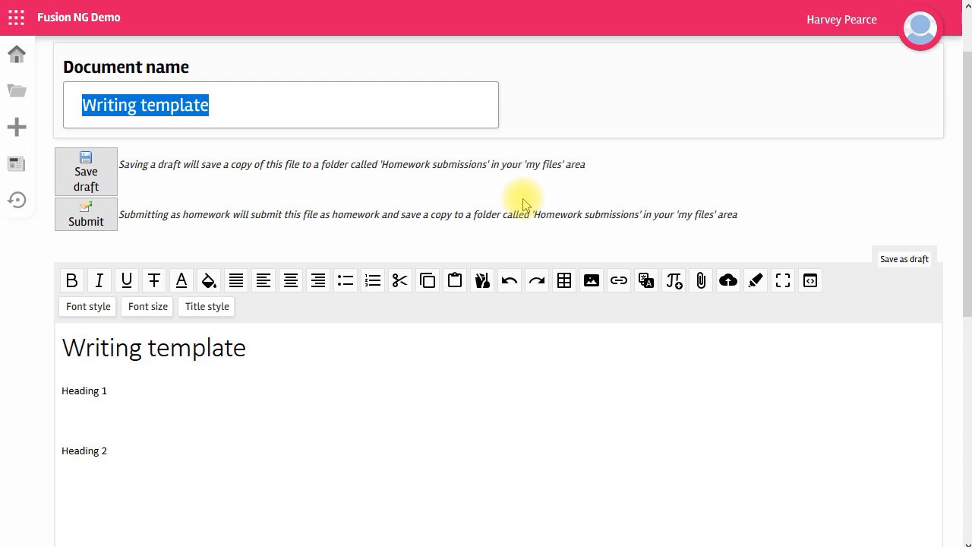
pyautogui.write("Harvey's work")
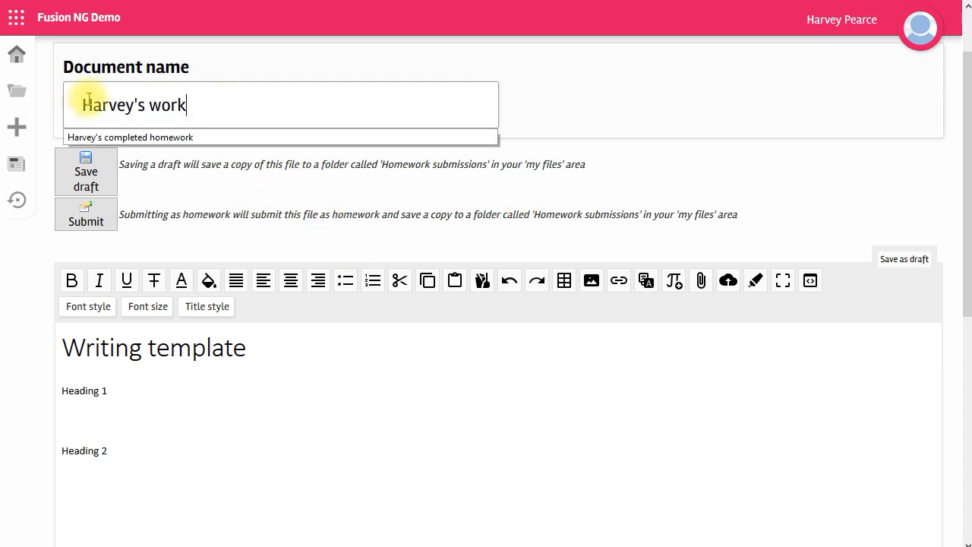
pyautogui.moveTo(356, 258)
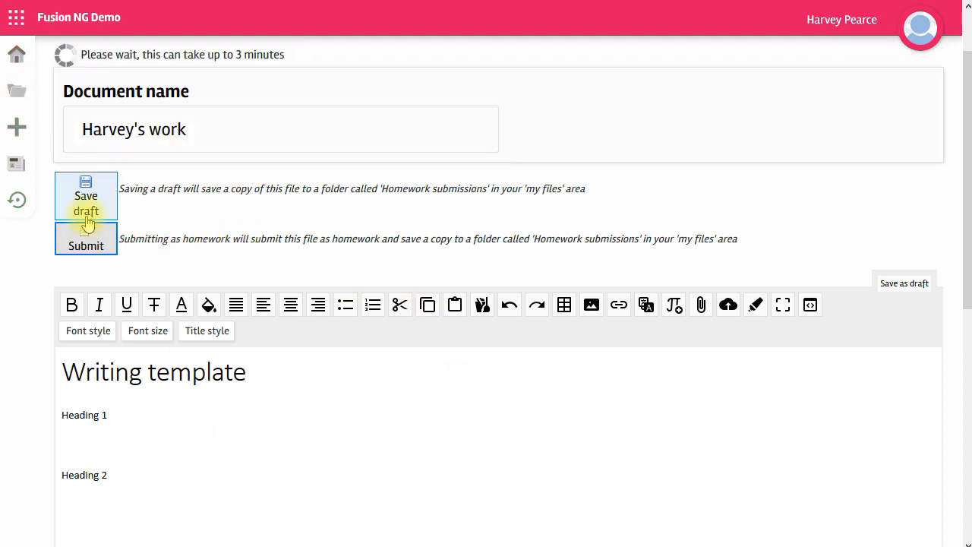
pyautogui.click(86, 203)
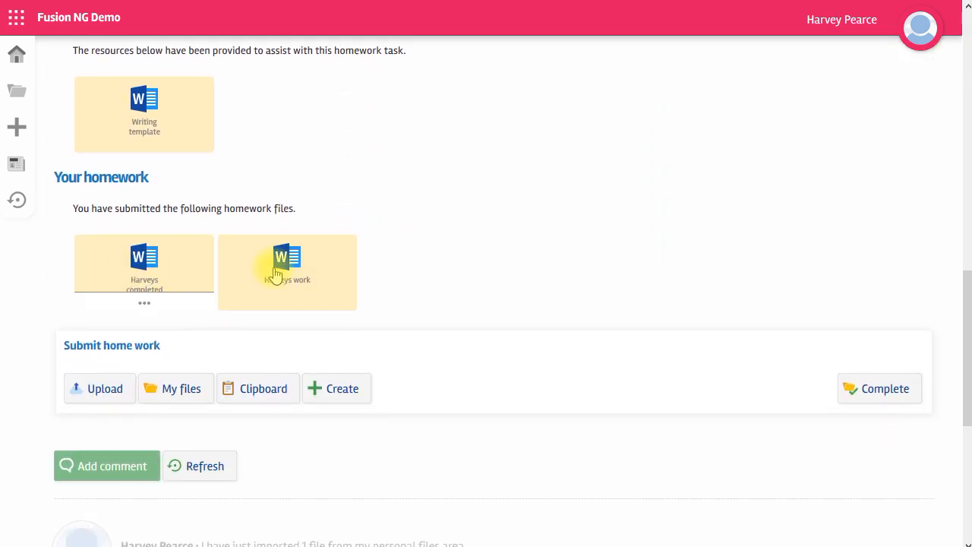
pyautogui.moveTo(601, 245)
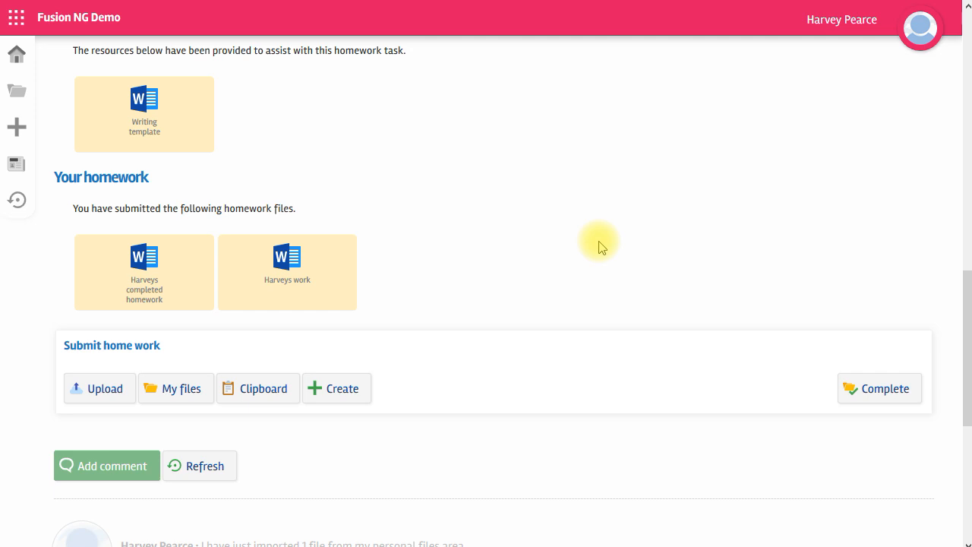
pyautogui.moveTo(498, 229)
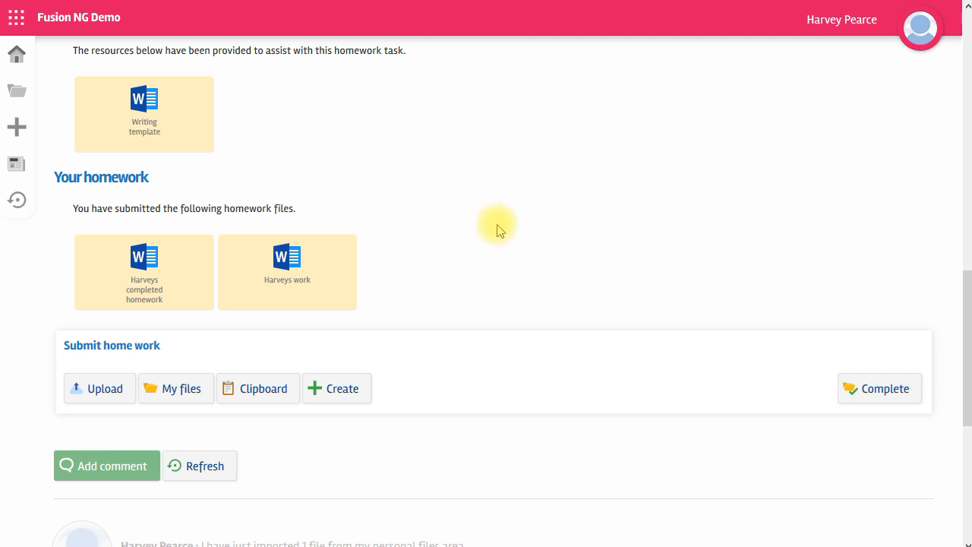
pyautogui.moveTo(284, 193)
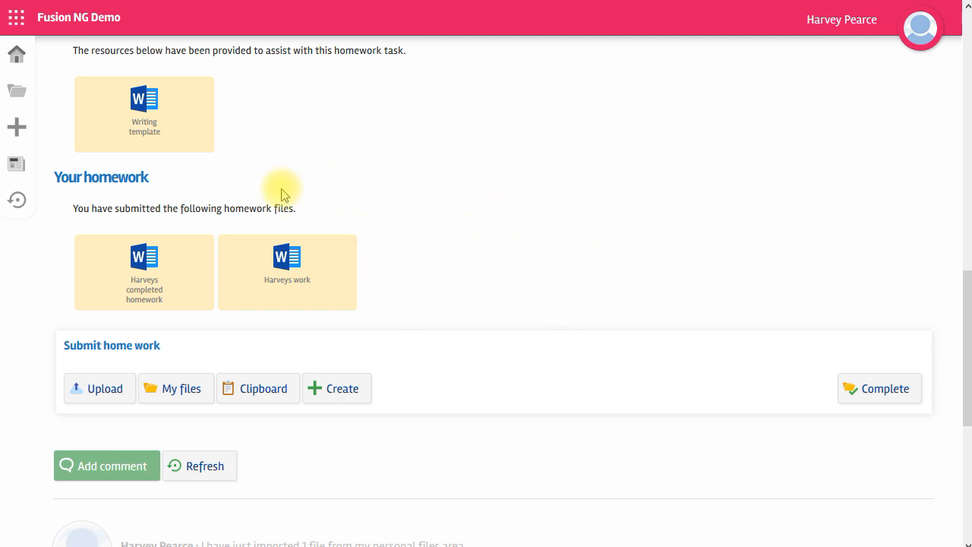
pyautogui.moveTo(879, 389)
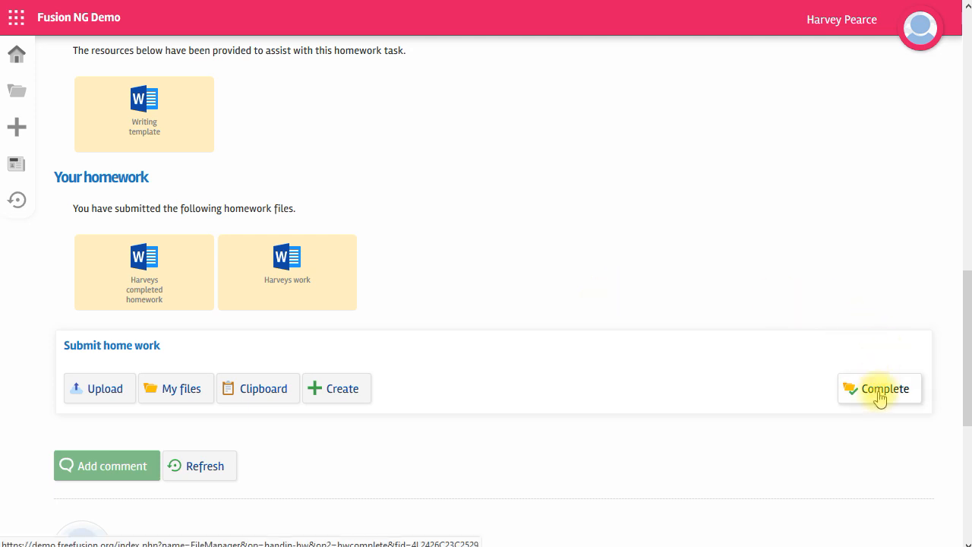
pyautogui.moveTo(880, 396)
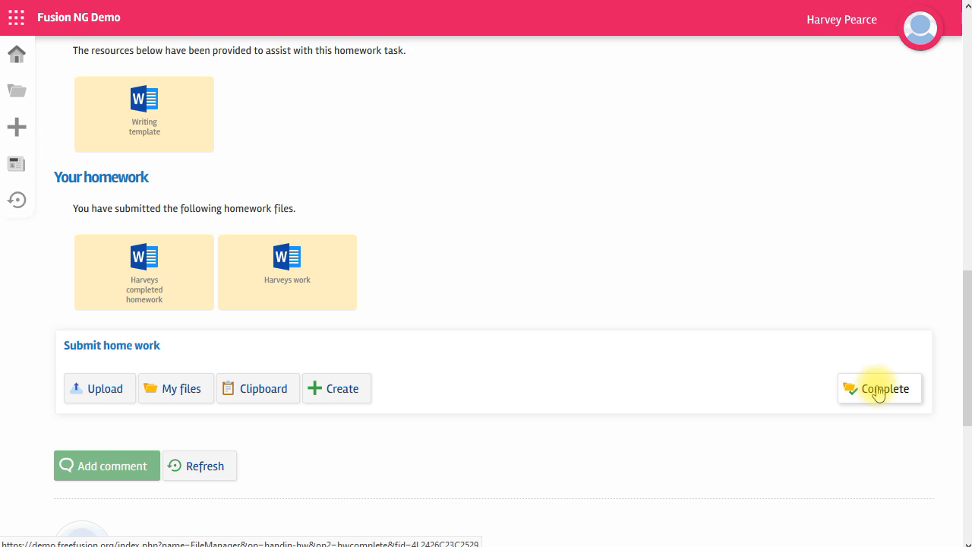
# Step: Confirm the Upload file homework as complete, leaving the teacher note empty
pyautogui.click(880, 389)
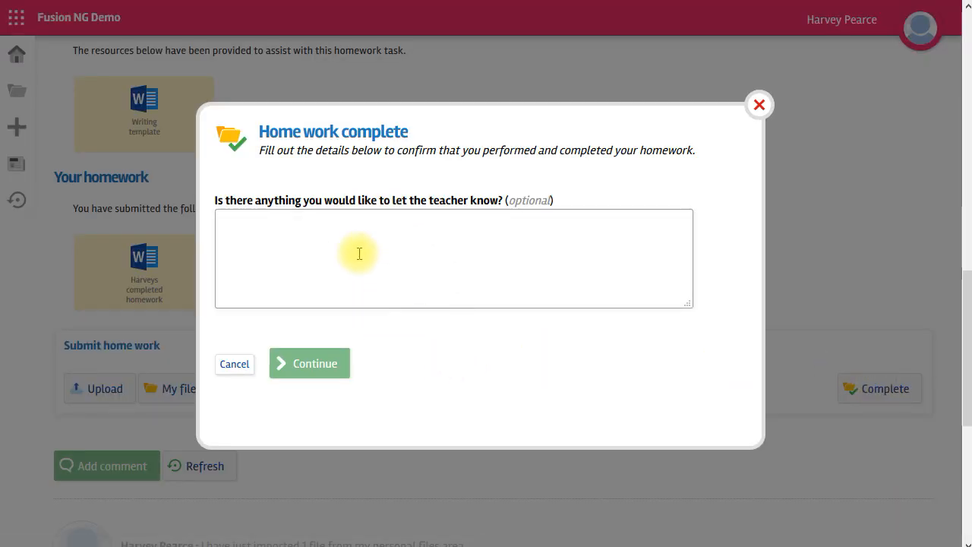
pyautogui.click(309, 363)
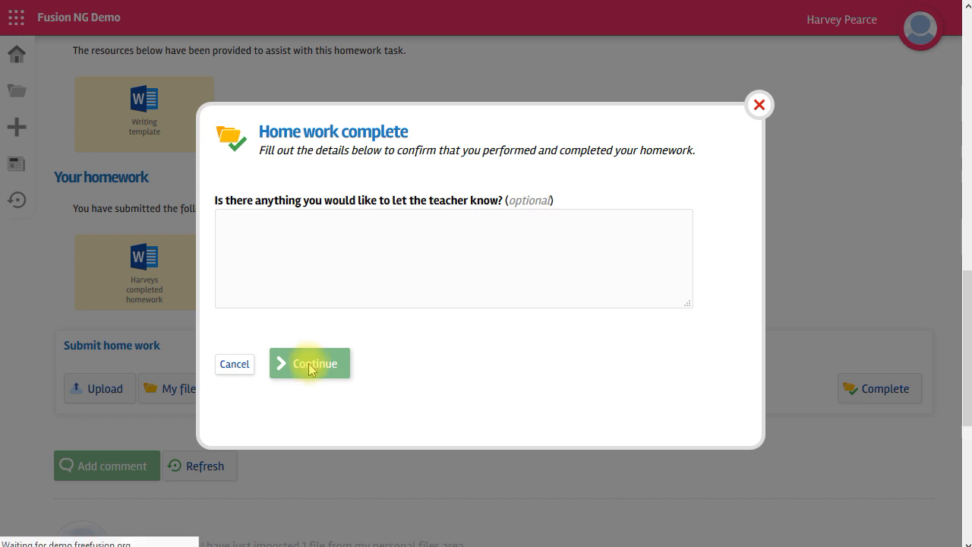
pyautogui.click(309, 364)
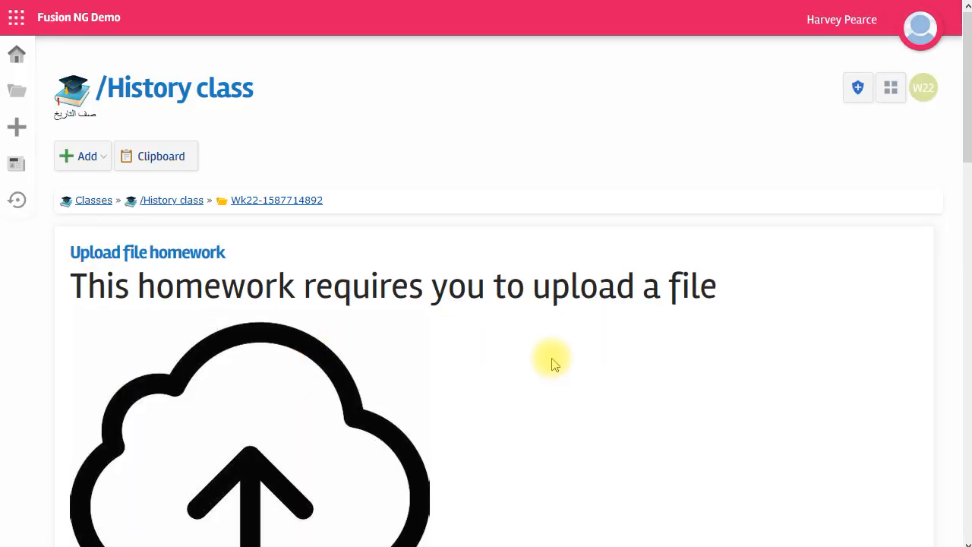
pyautogui.moveTo(157, 114)
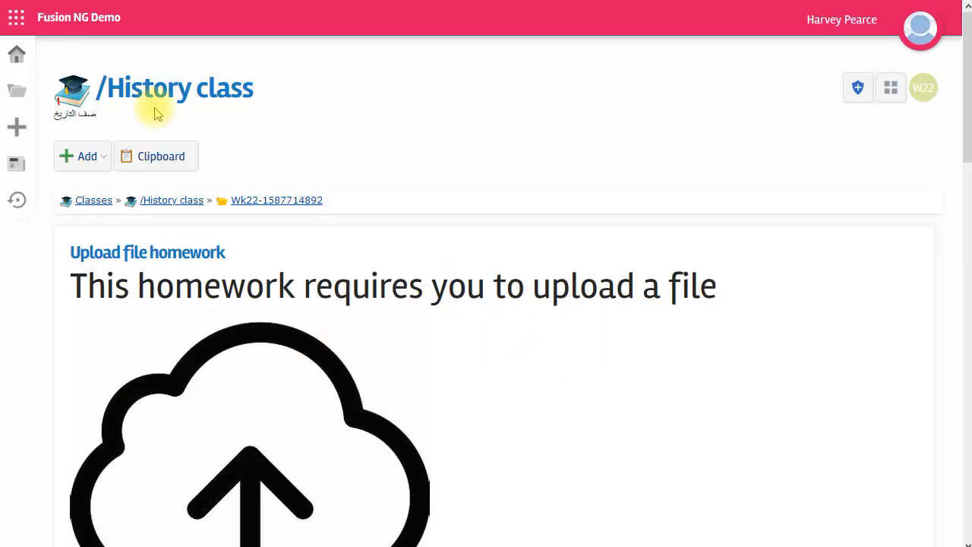
# Step: Open the 'No submission required' History homework from Home and confirm it complete
pyautogui.click(16, 54)
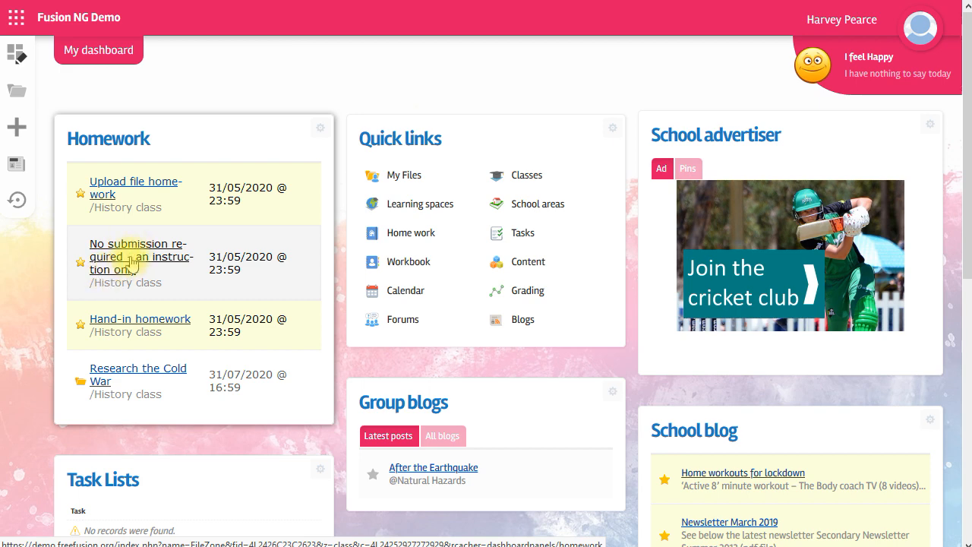
pyautogui.moveTo(139, 261)
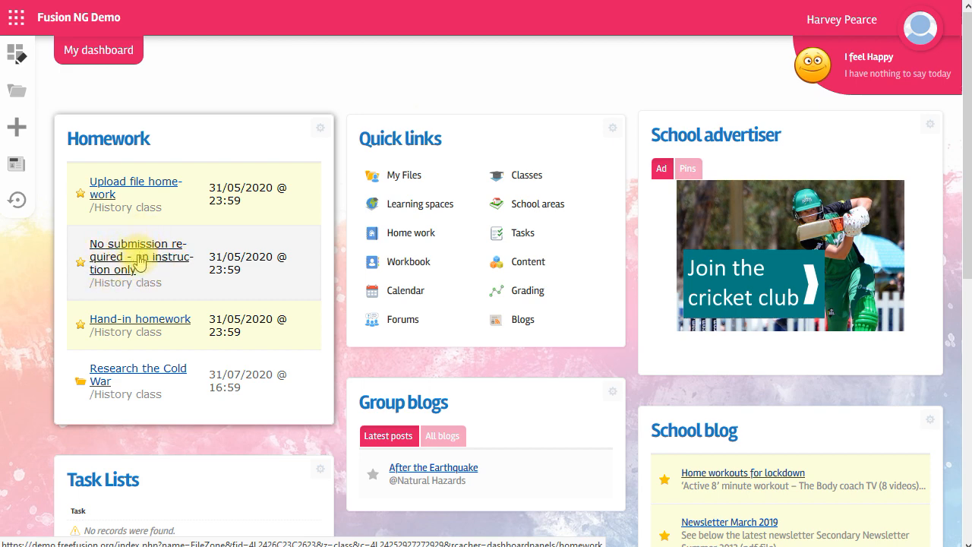
pyautogui.click(137, 256)
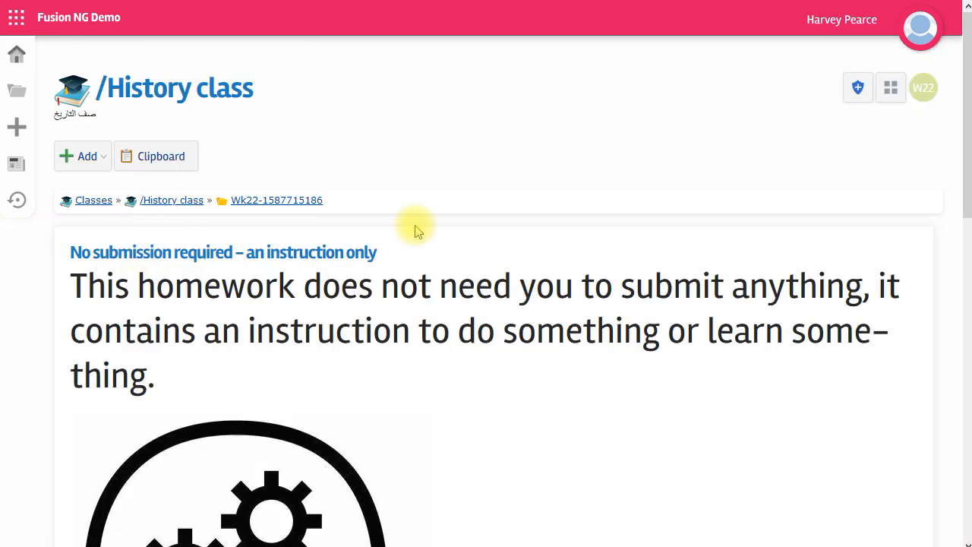
pyautogui.scroll(-3)
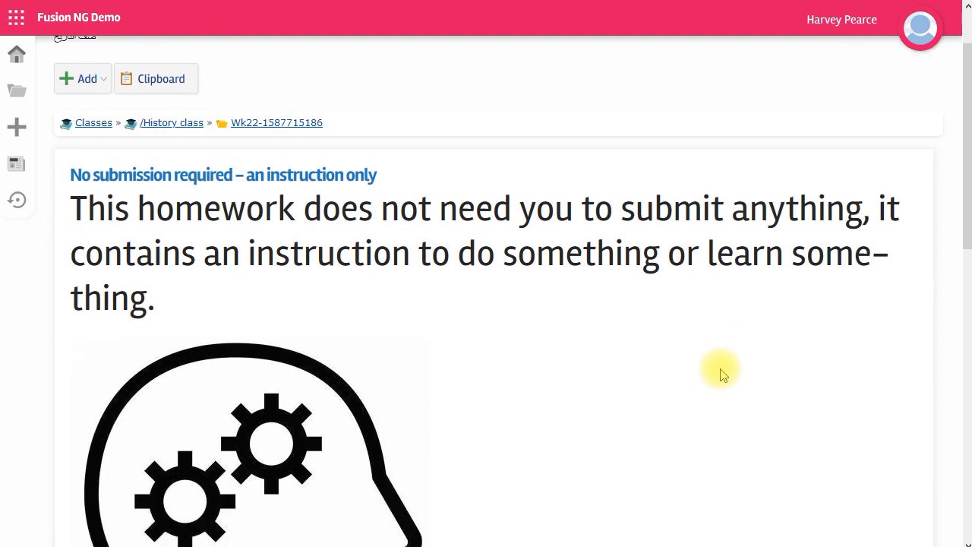
pyautogui.scroll(-3)
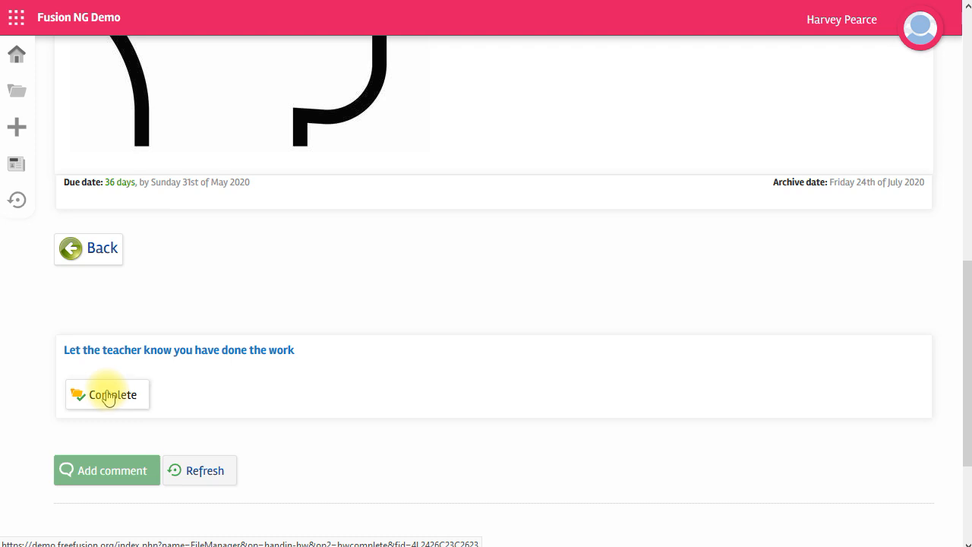
pyautogui.click(106, 394)
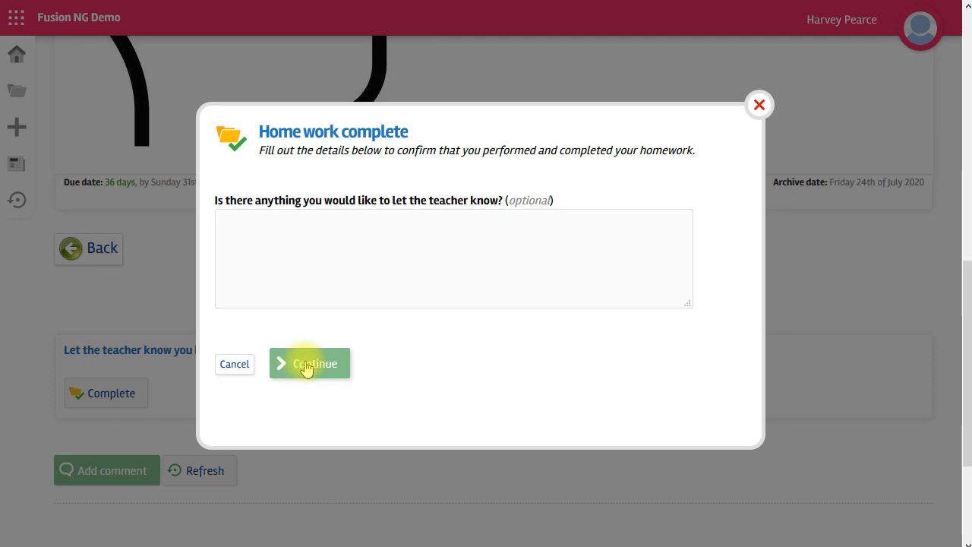
pyautogui.click(309, 363)
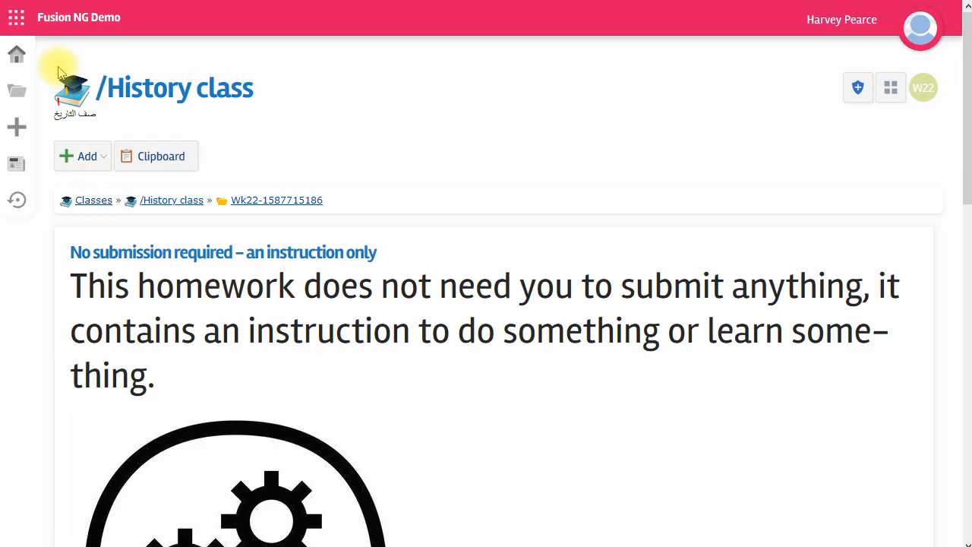
pyautogui.click(17, 54)
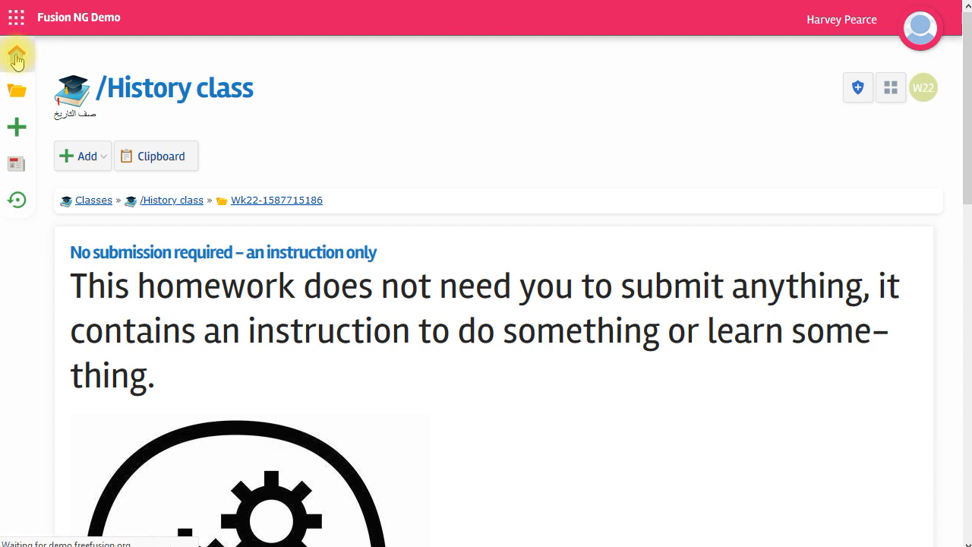
# Step: Open Hand-in homework and register it as 'I gave it to my teacher today.'
pyautogui.click(17, 56)
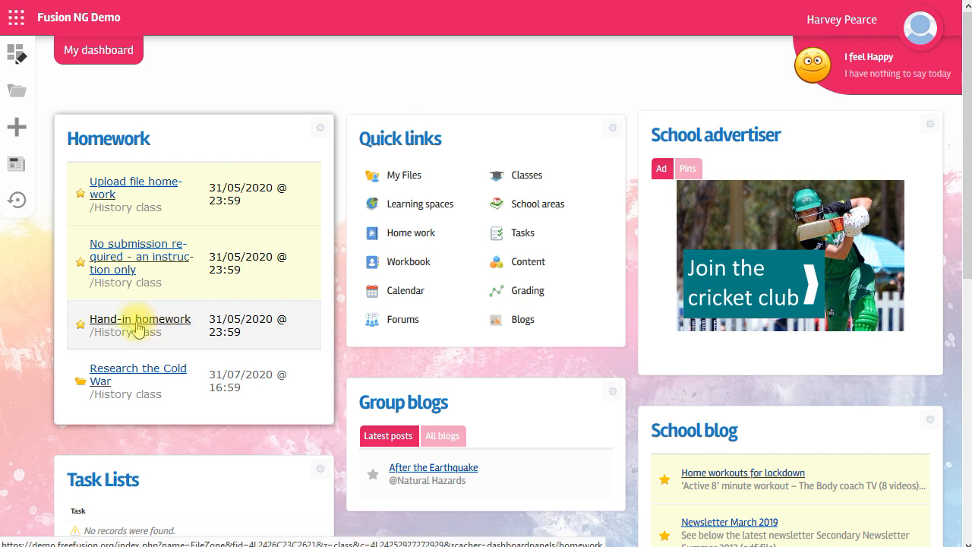
pyautogui.moveTo(121, 327)
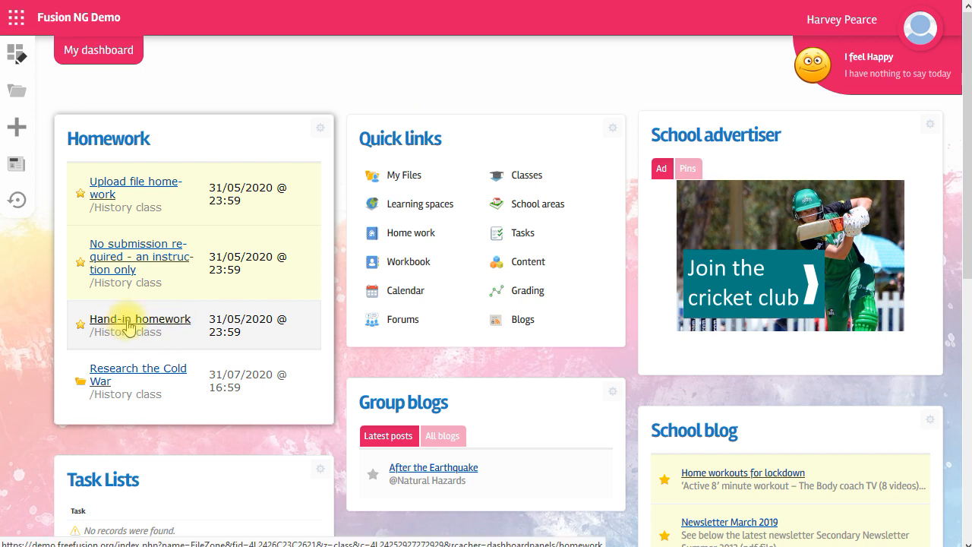
pyautogui.click(140, 319)
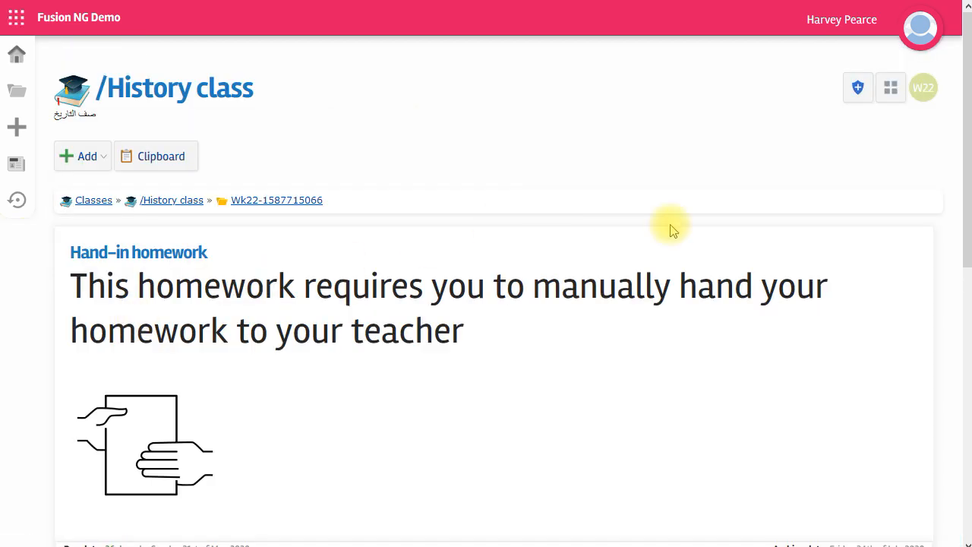
pyautogui.scroll(-3)
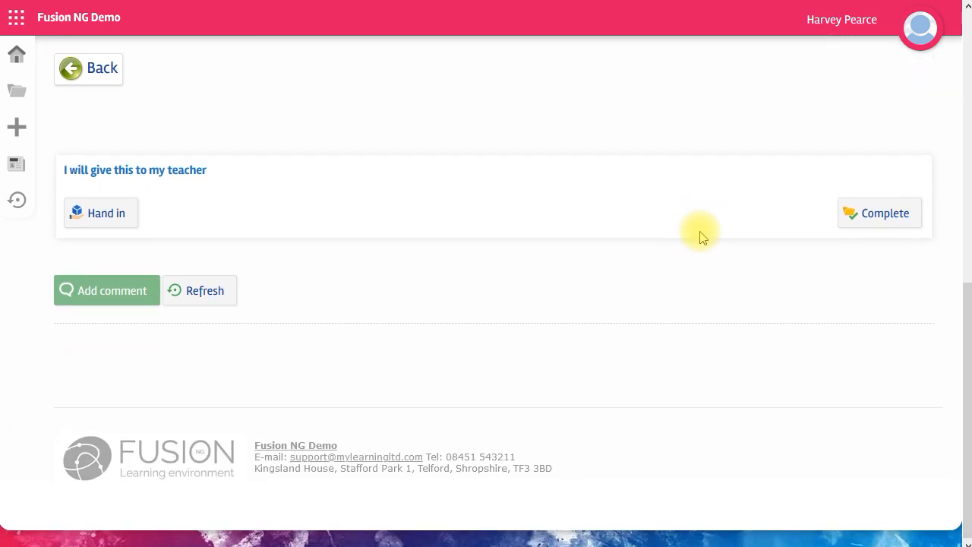
pyautogui.moveTo(124, 207)
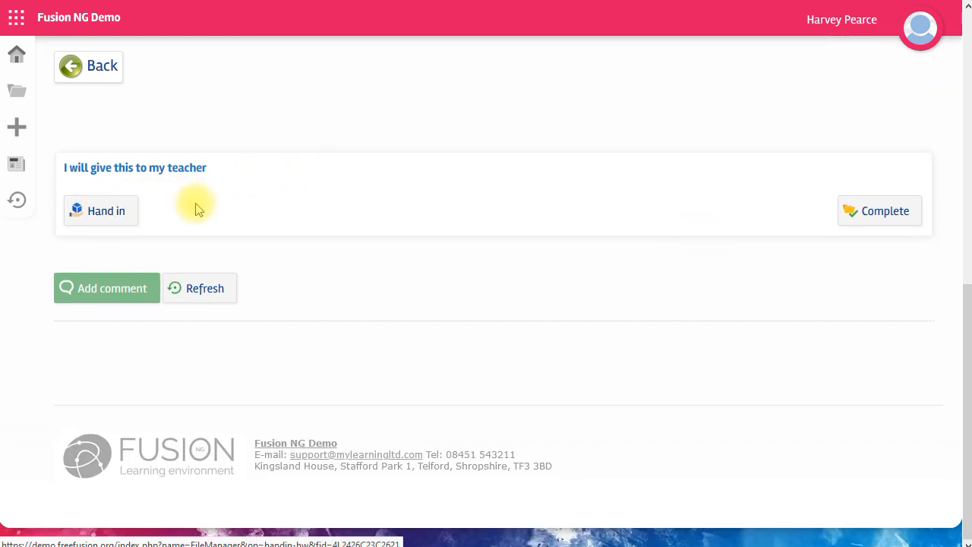
pyautogui.click(105, 211)
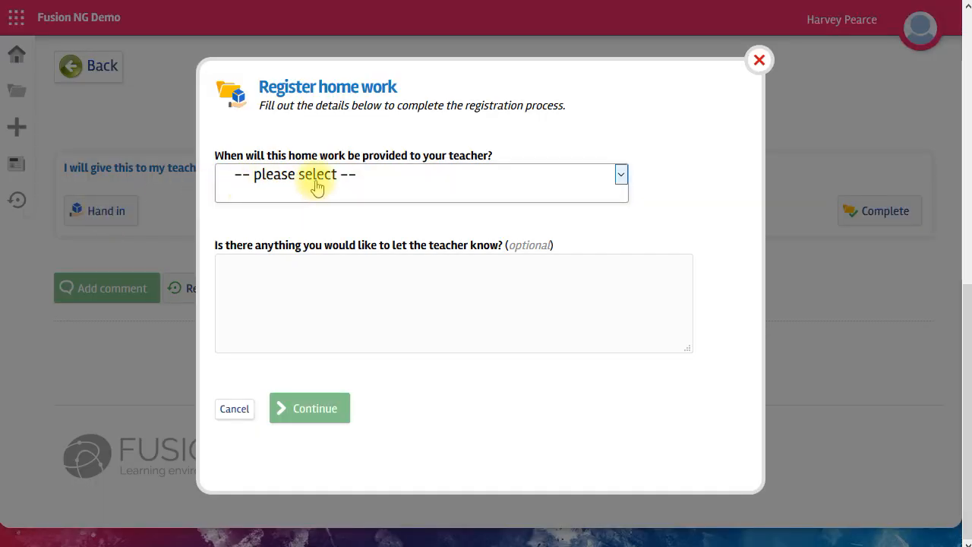
pyautogui.click(422, 182)
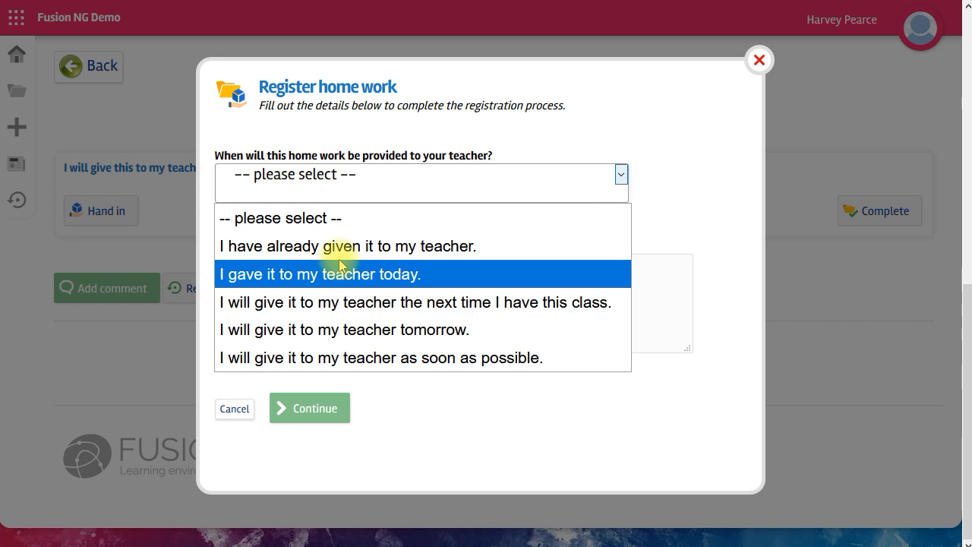
pyautogui.click(320, 273)
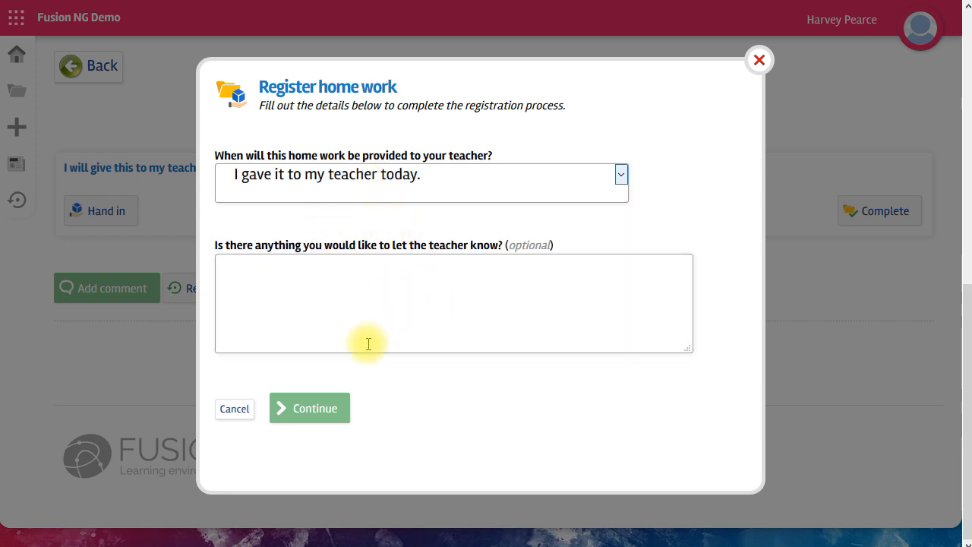
pyautogui.click(309, 408)
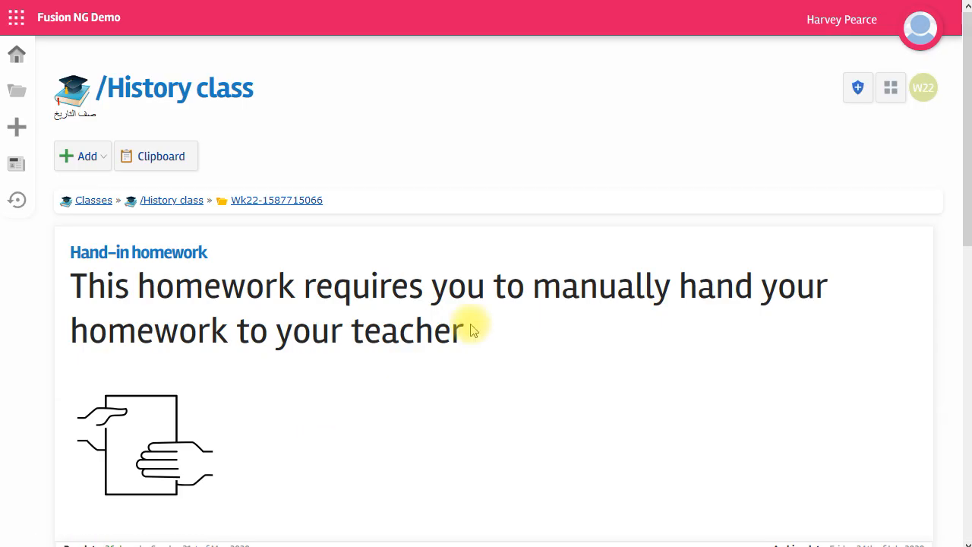
pyautogui.scroll(-3)
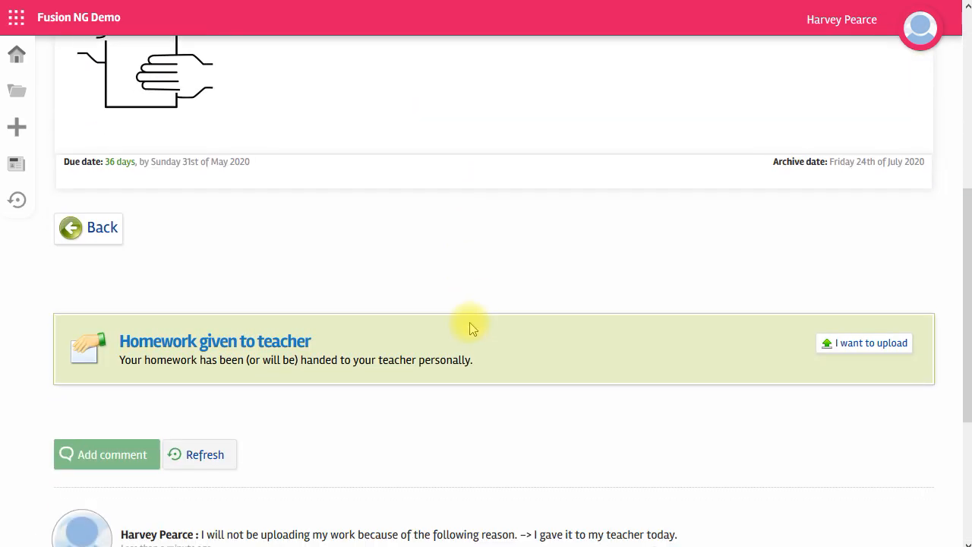
pyautogui.moveTo(602, 362)
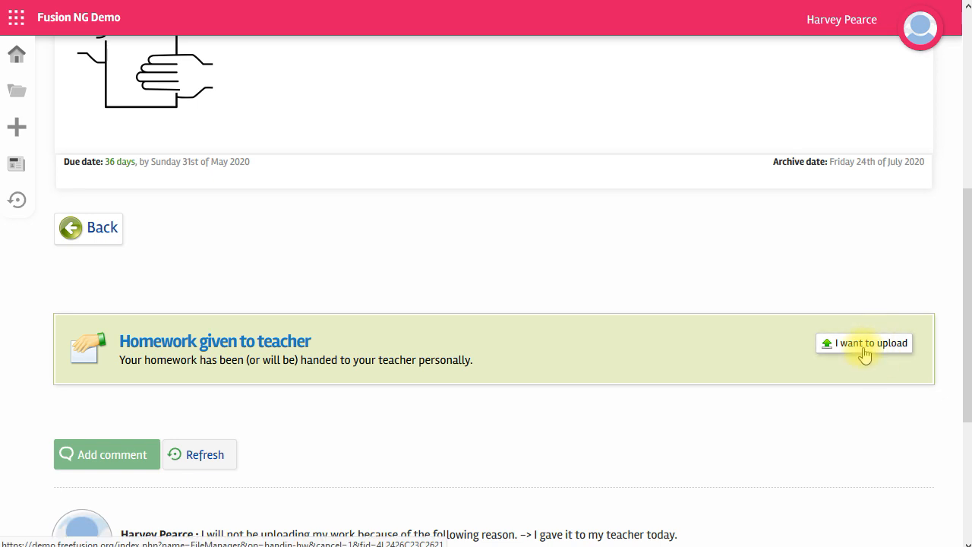
pyautogui.scroll(-3)
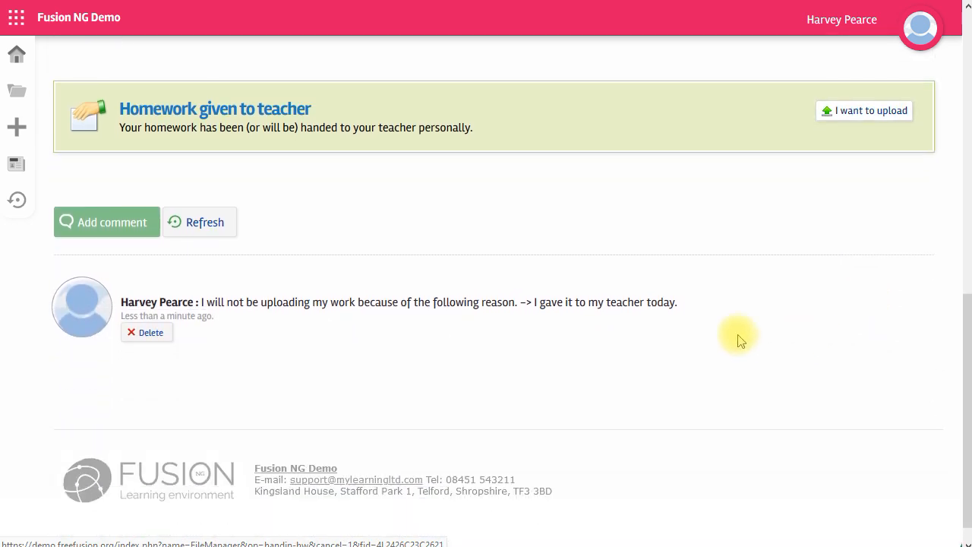
pyautogui.moveTo(266, 362)
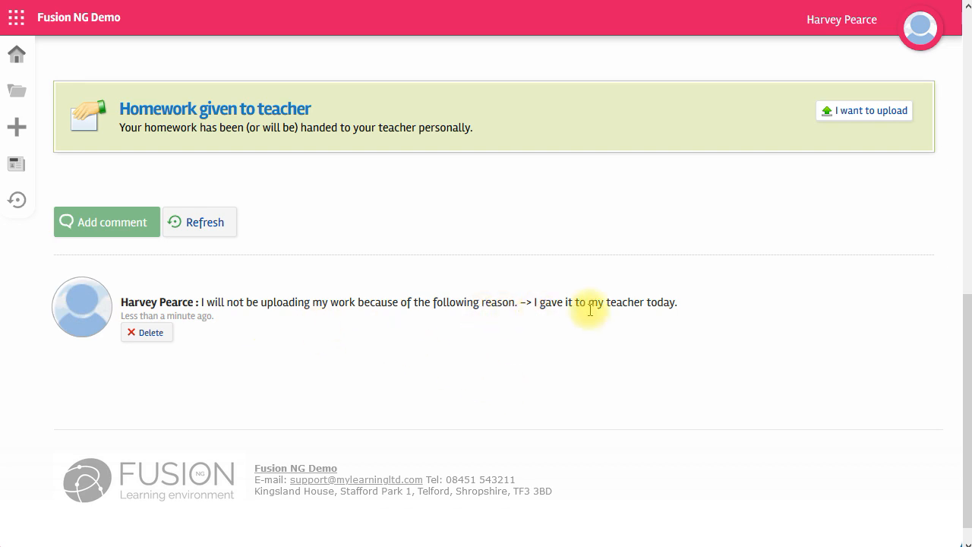
pyautogui.moveTo(693, 305)
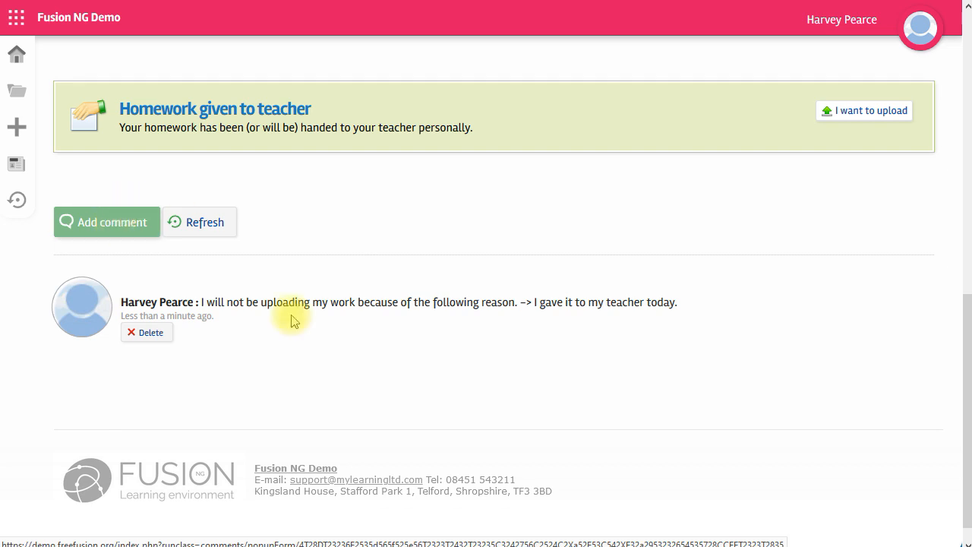
pyautogui.moveTo(277, 540)
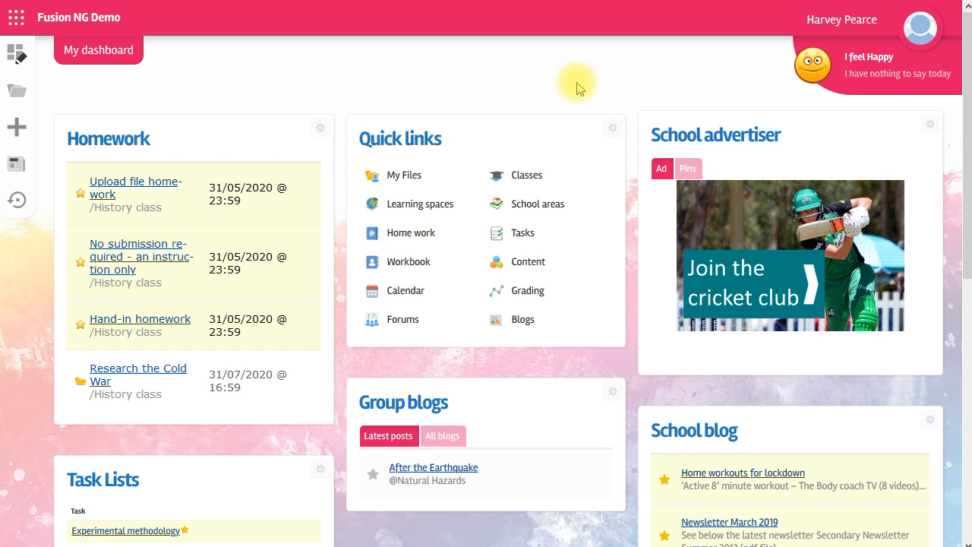
# Step: Open the Experimental methodology task list from the dashboard's Task Lists panel
pyautogui.scroll(-3)
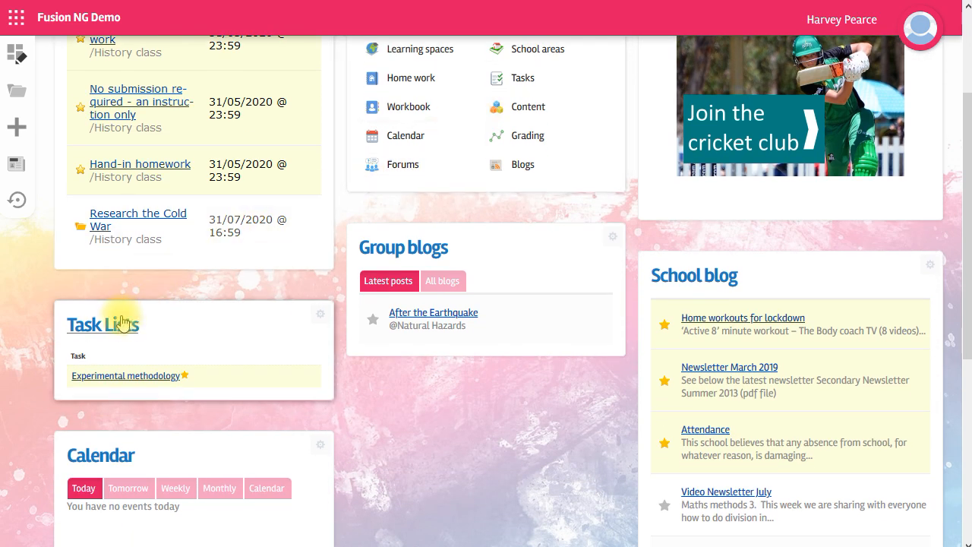
pyautogui.moveTo(150, 384)
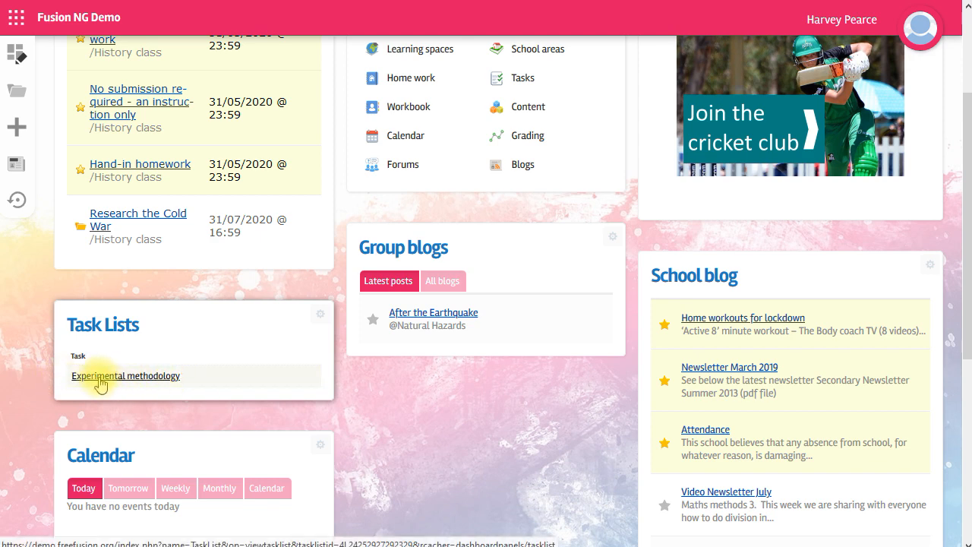
pyautogui.click(127, 376)
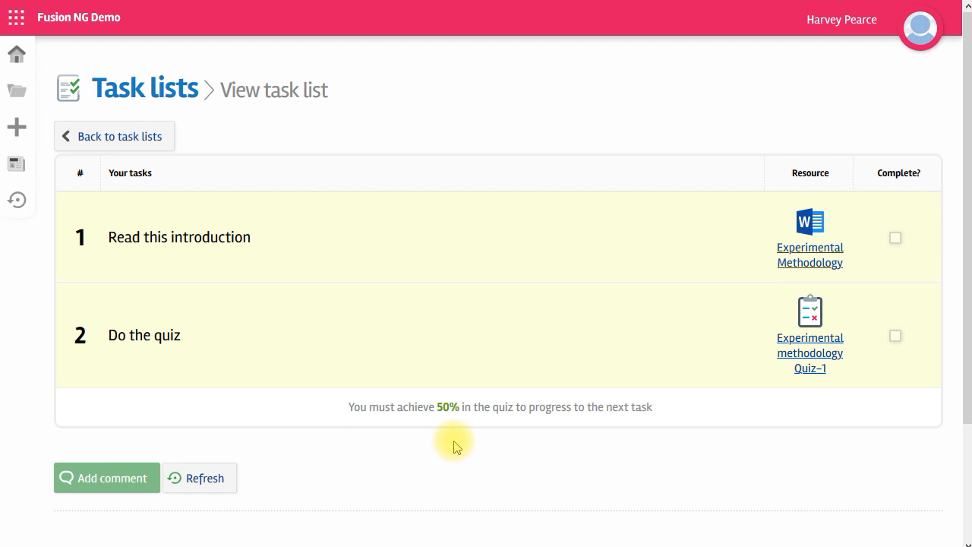
pyautogui.moveTo(466, 380)
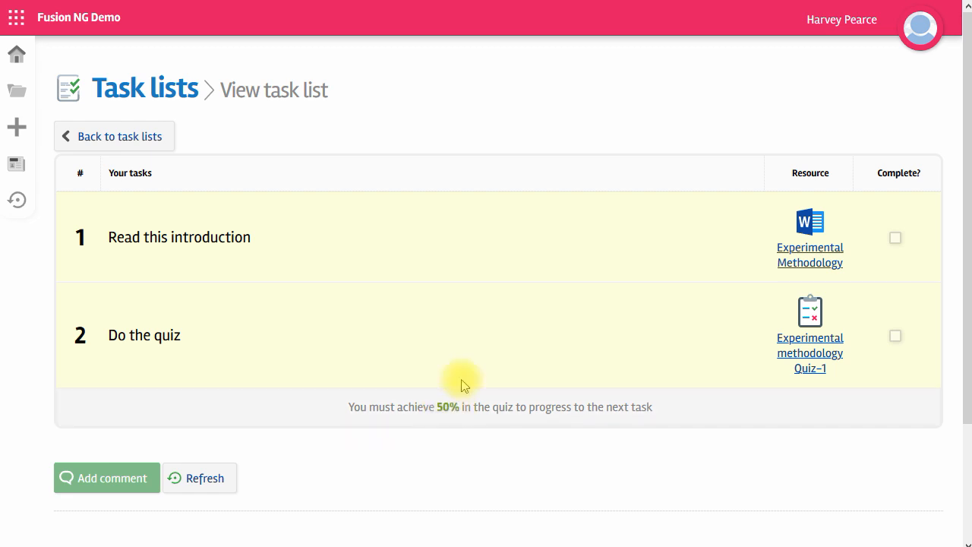
pyautogui.moveTo(618, 421)
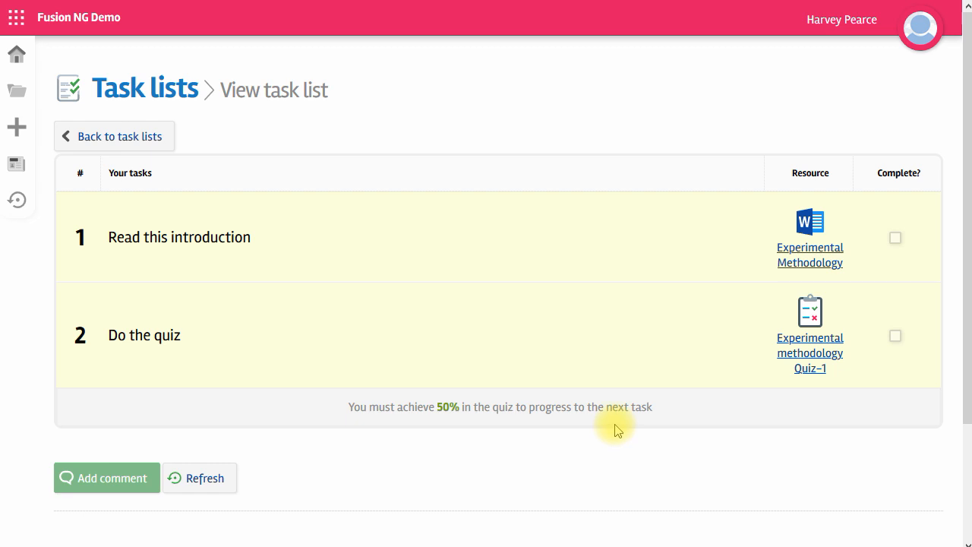
# Step: Open the Experimental Methodology introduction, move on to the quiz, and submit the answers
pyautogui.click(810, 254)
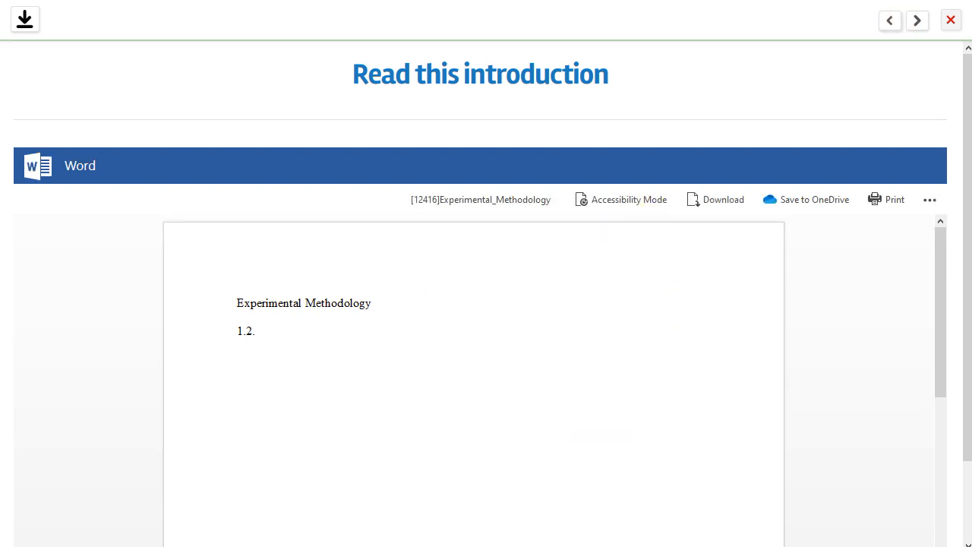
pyautogui.click(917, 20)
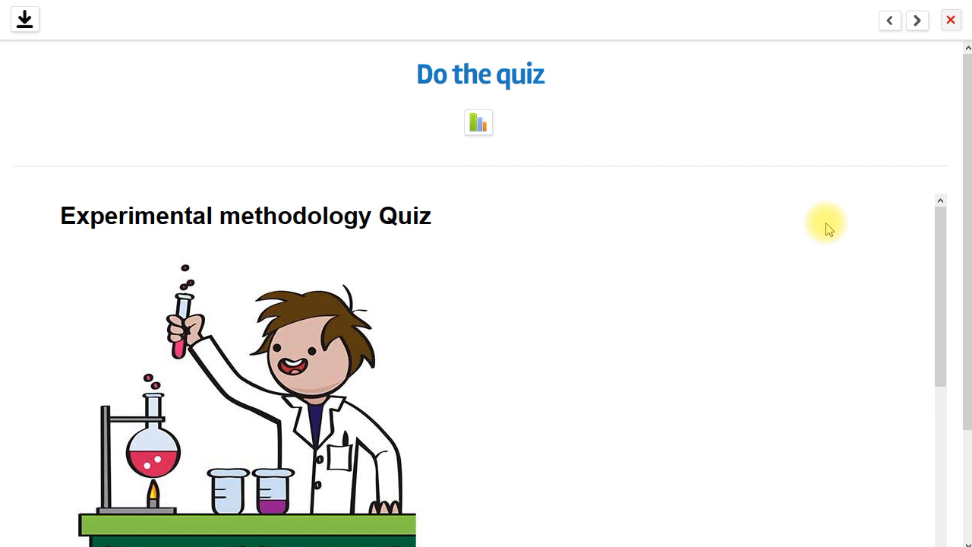
pyautogui.scroll(-3)
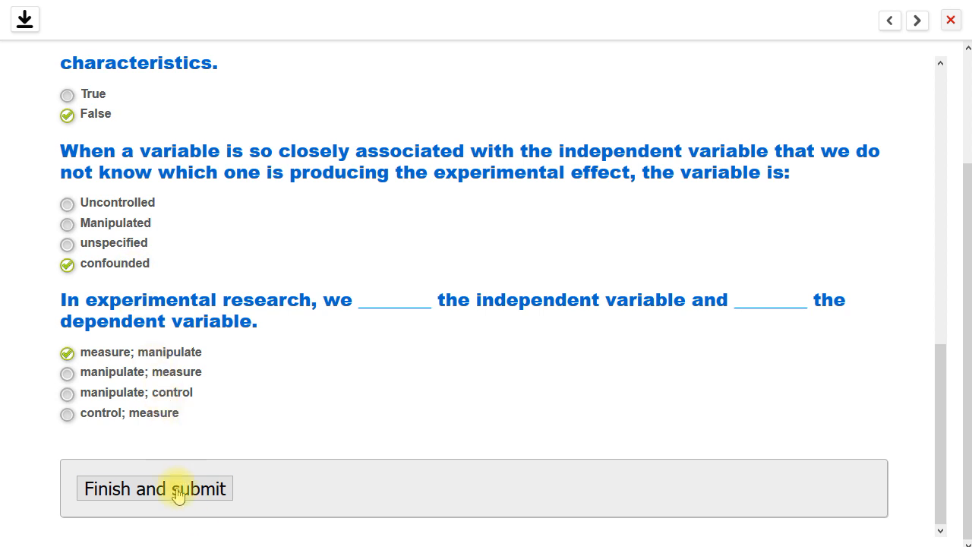
pyautogui.click(154, 487)
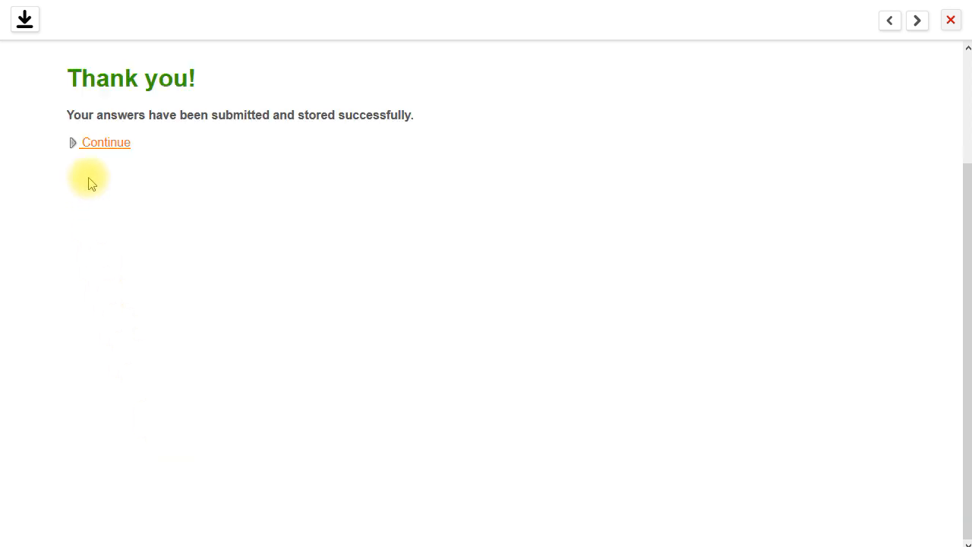
# Step: View the quiz results showing 3 of 5 correct, a 60% total
pyautogui.click(104, 142)
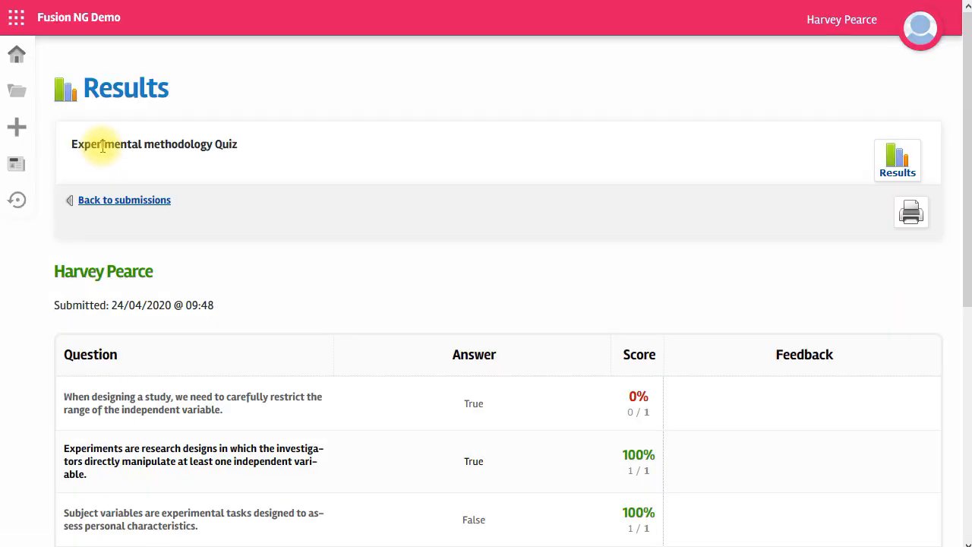
pyautogui.scroll(-3)
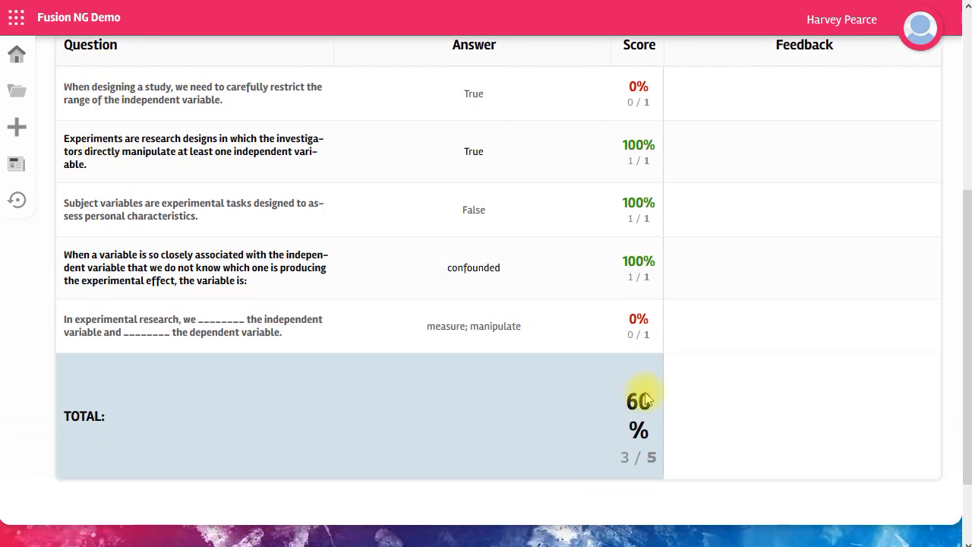
pyautogui.moveTo(572, 376)
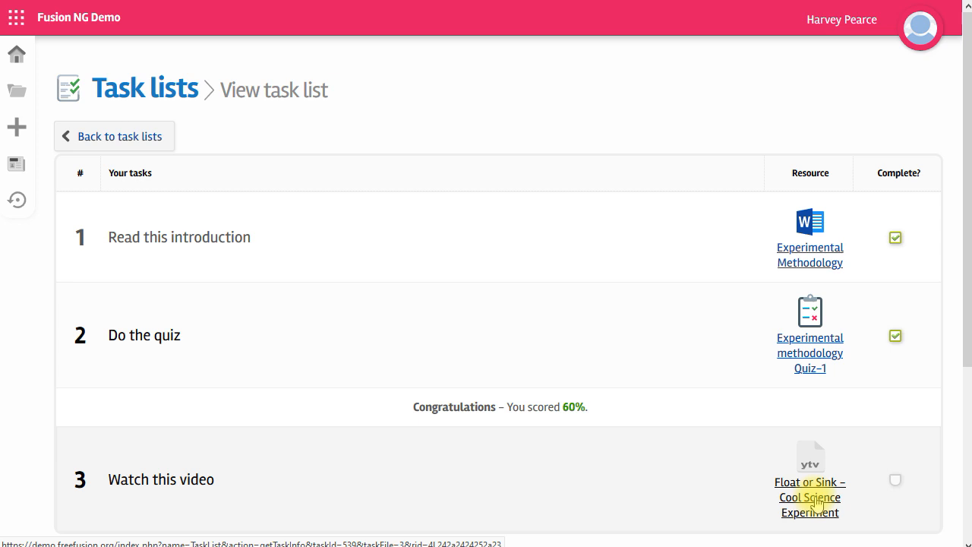
pyautogui.moveTo(909, 406)
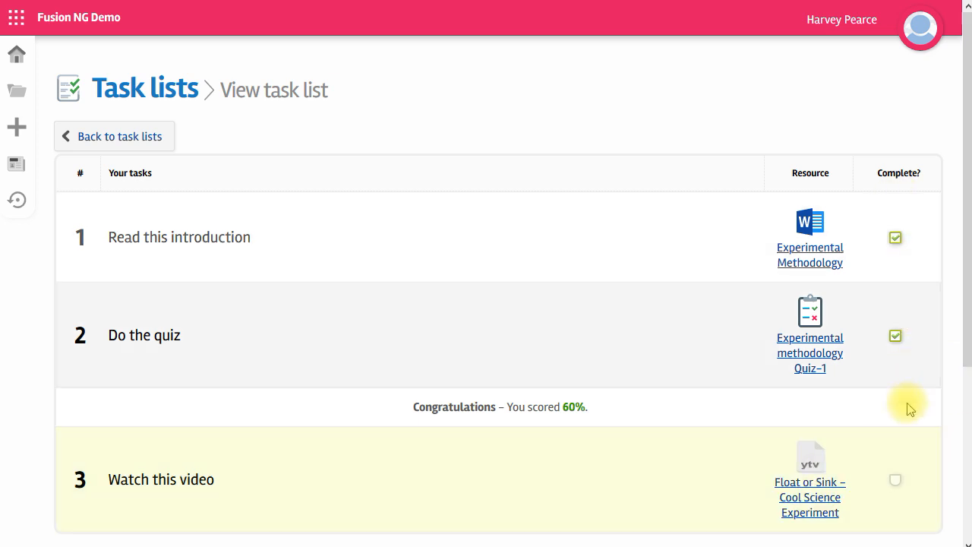
pyautogui.moveTo(918, 369)
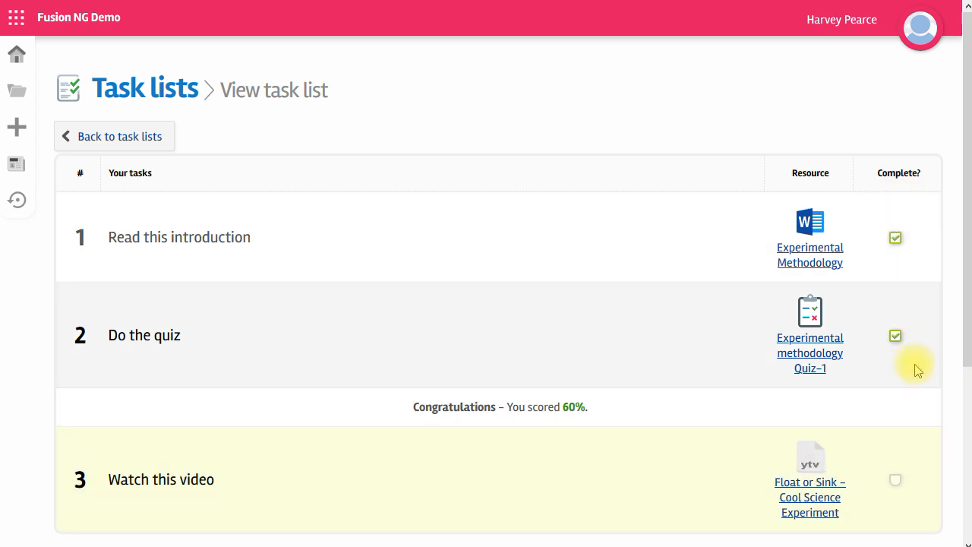
pyautogui.moveTo(917, 323)
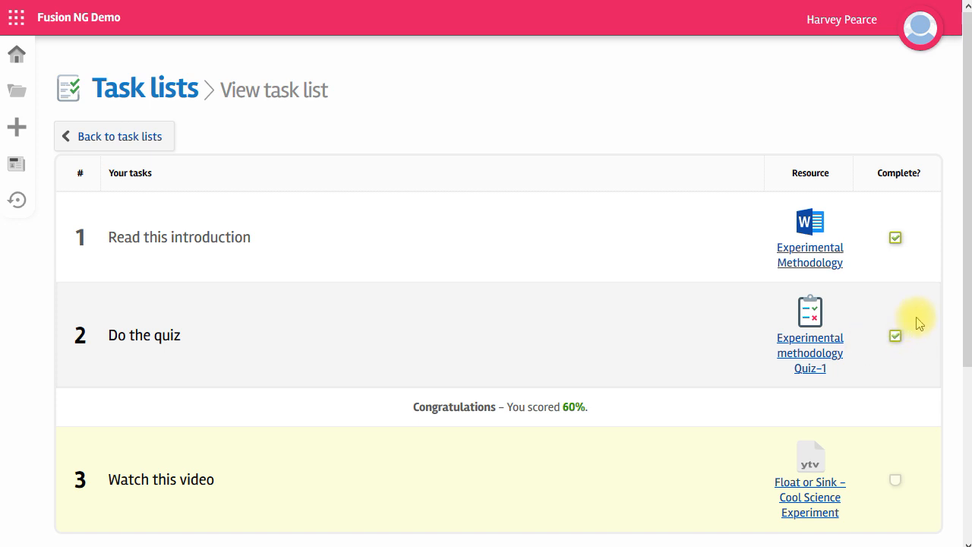
pyautogui.moveTo(922, 353)
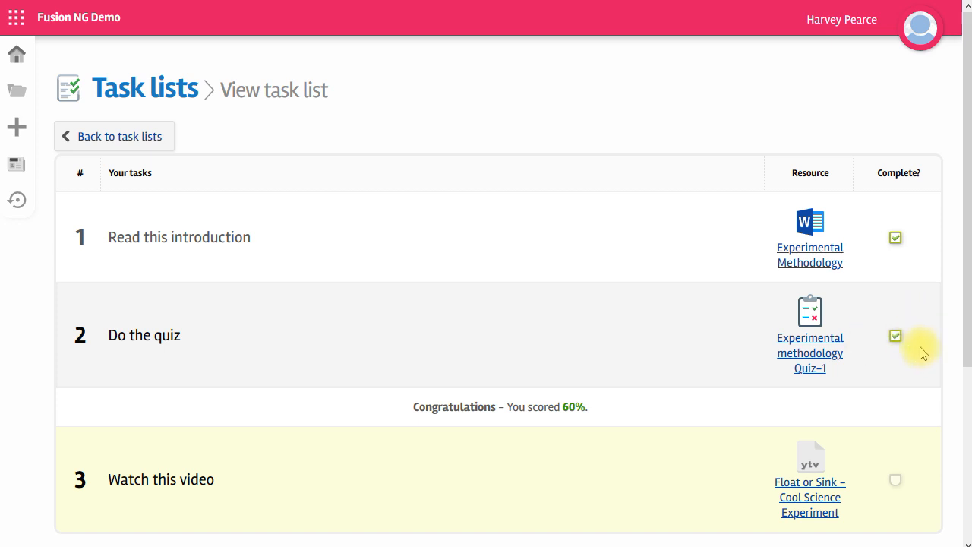
pyautogui.moveTo(893, 309)
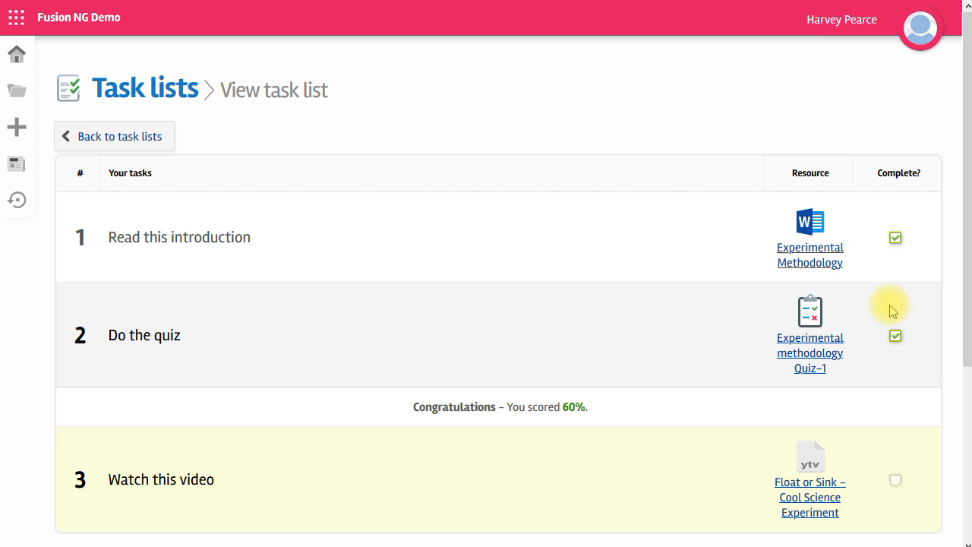
pyautogui.moveTo(555, 309)
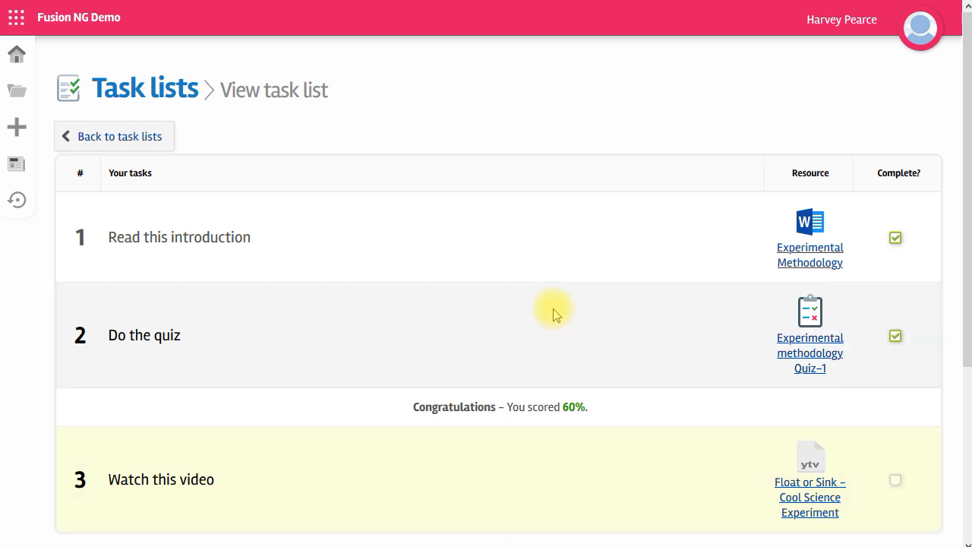
pyautogui.moveTo(550, 300)
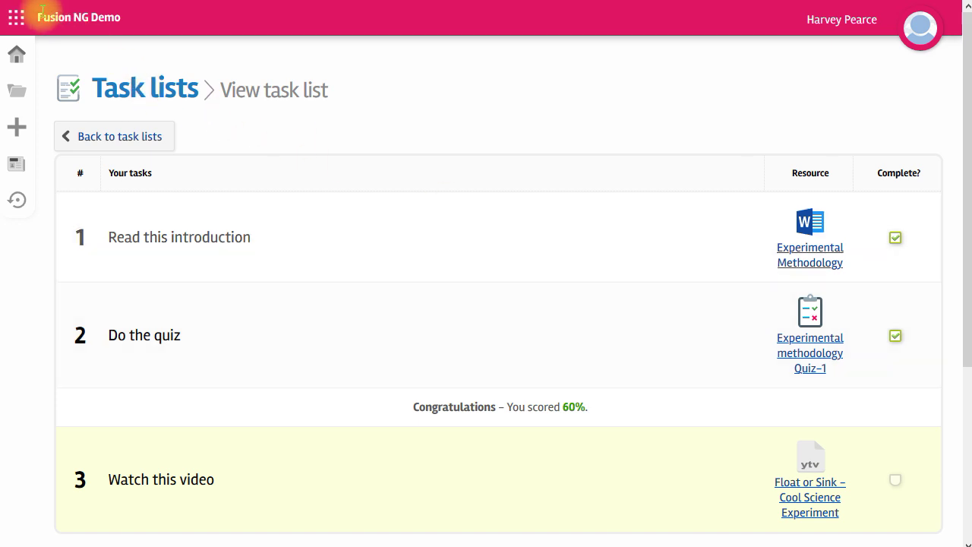
pyautogui.click(17, 17)
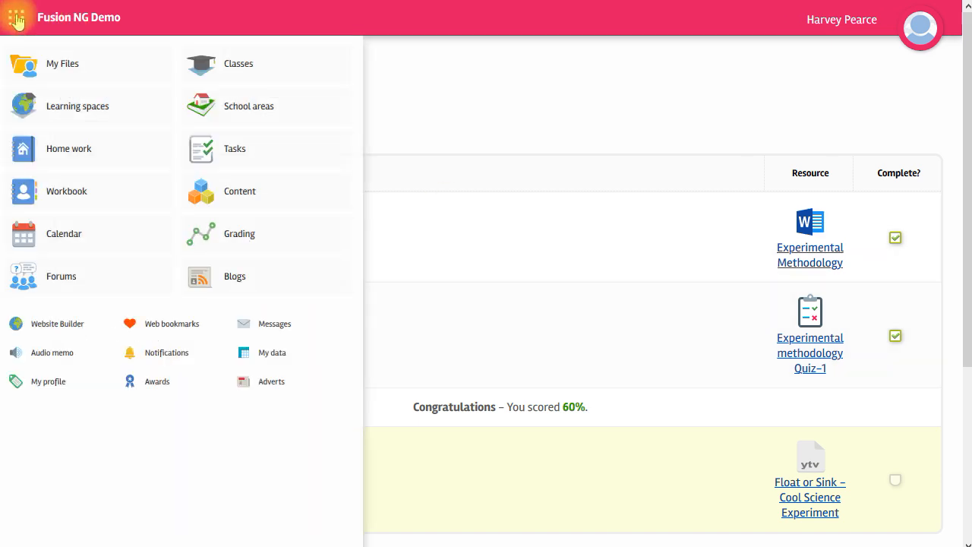
pyautogui.click(66, 191)
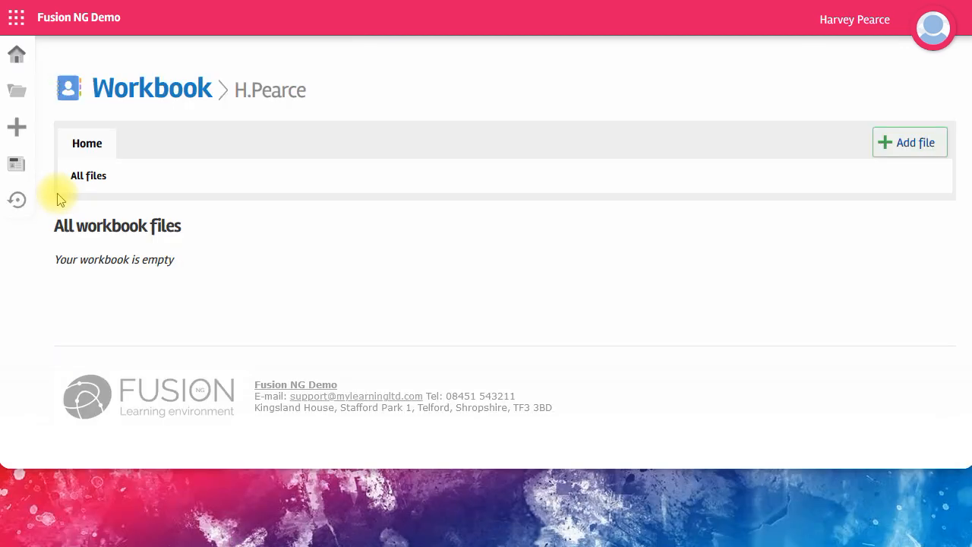
pyautogui.moveTo(830, 190)
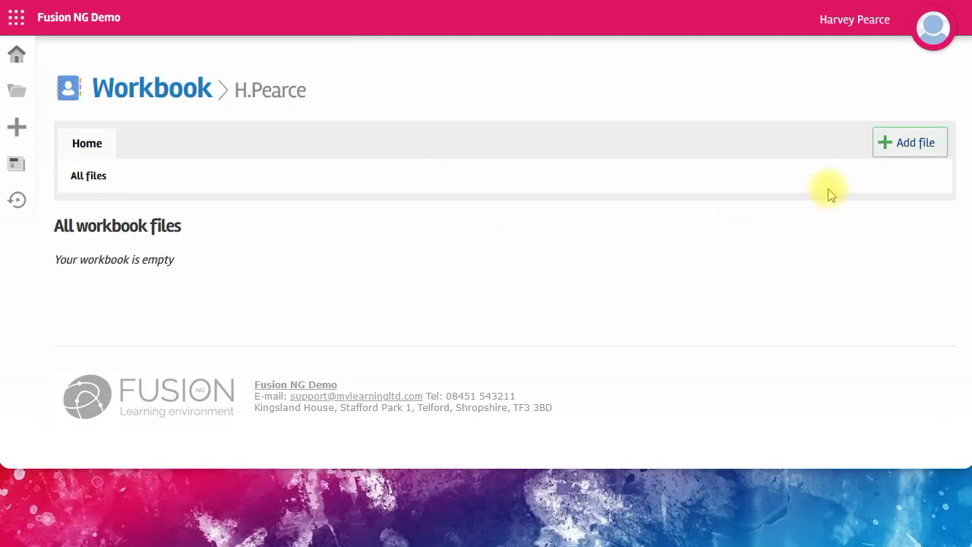
pyautogui.moveTo(914, 147)
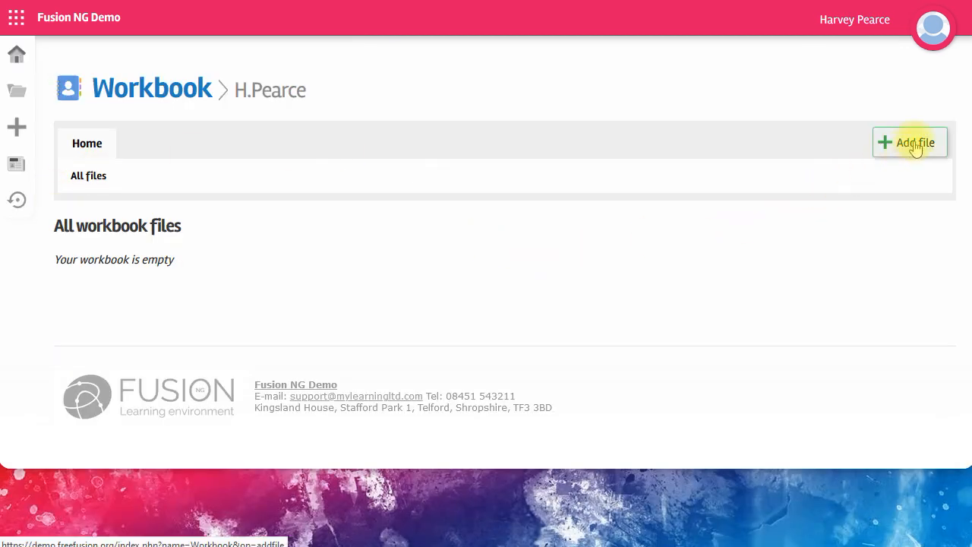
# Step: Start a new workbook file with subject English and title "Harvey's submission"
pyautogui.click(915, 143)
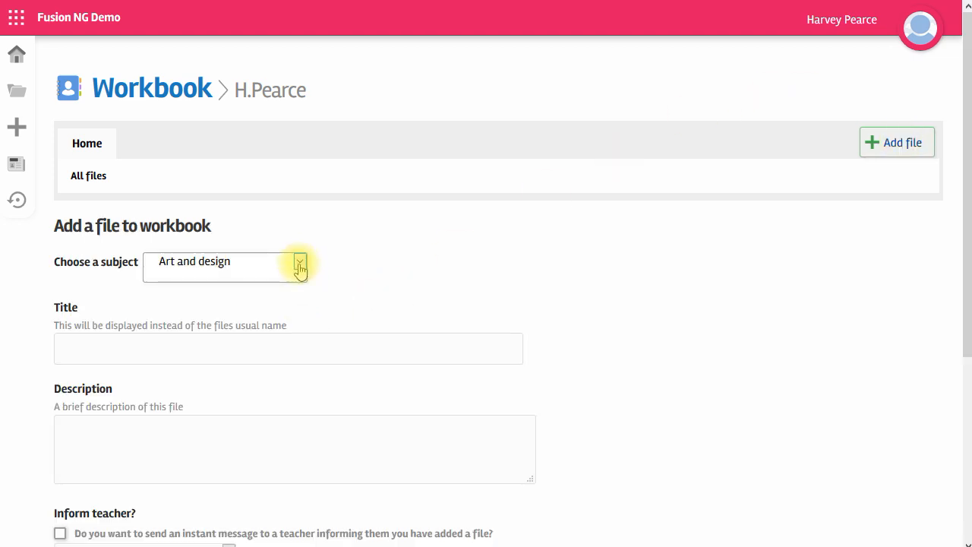
pyautogui.click(300, 262)
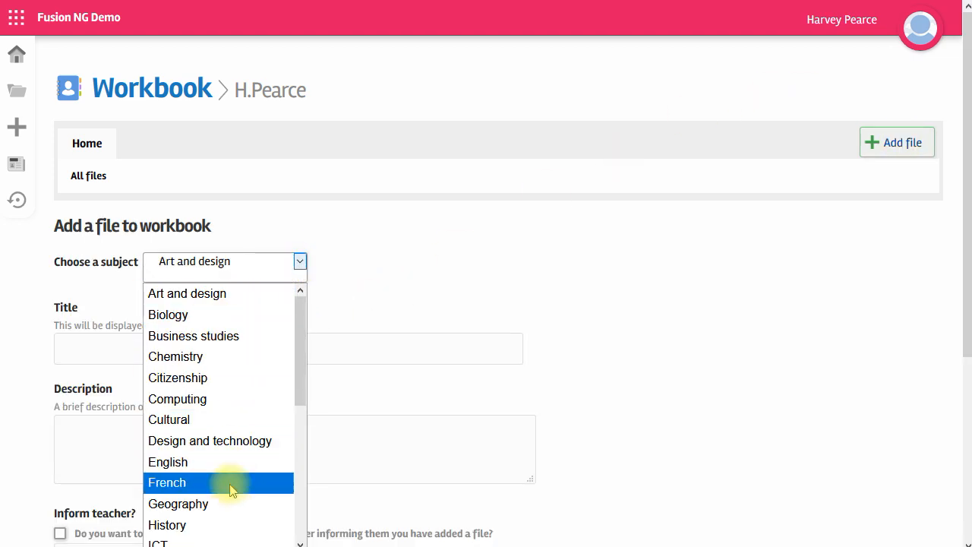
pyautogui.click(168, 462)
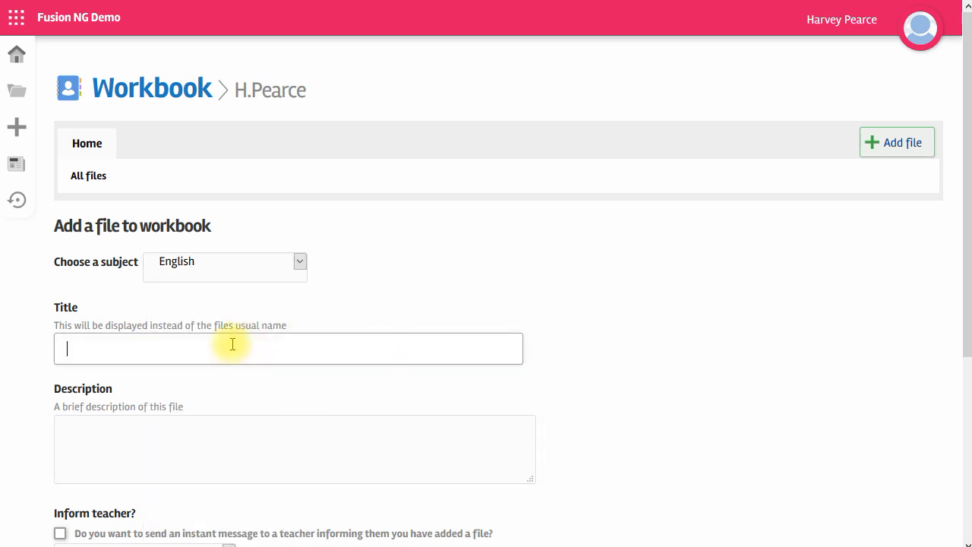
pyautogui.write("Harvey's submission")
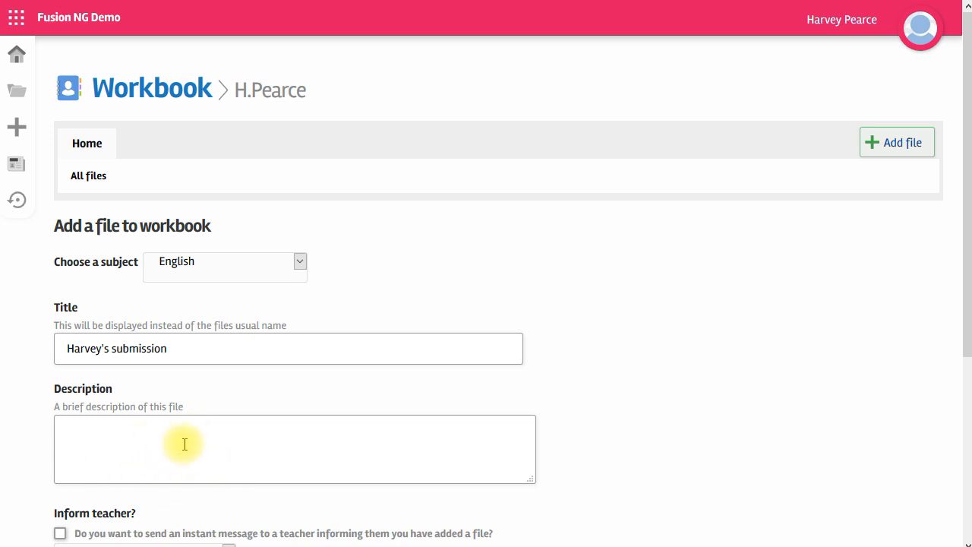
pyautogui.scroll(-3)
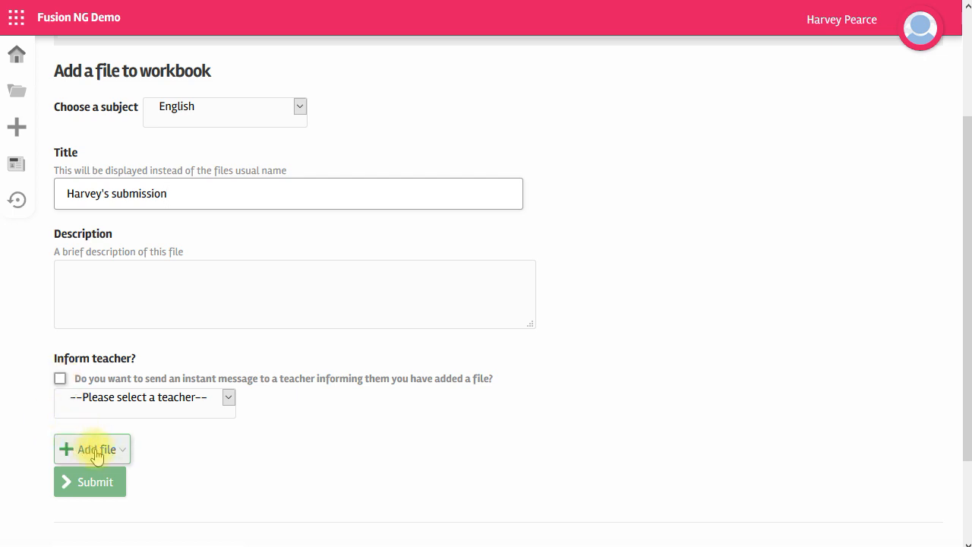
# Step: Upload the completed homework Word document and submit "Harvey's submission" to the Workbook
pyautogui.click(92, 449)
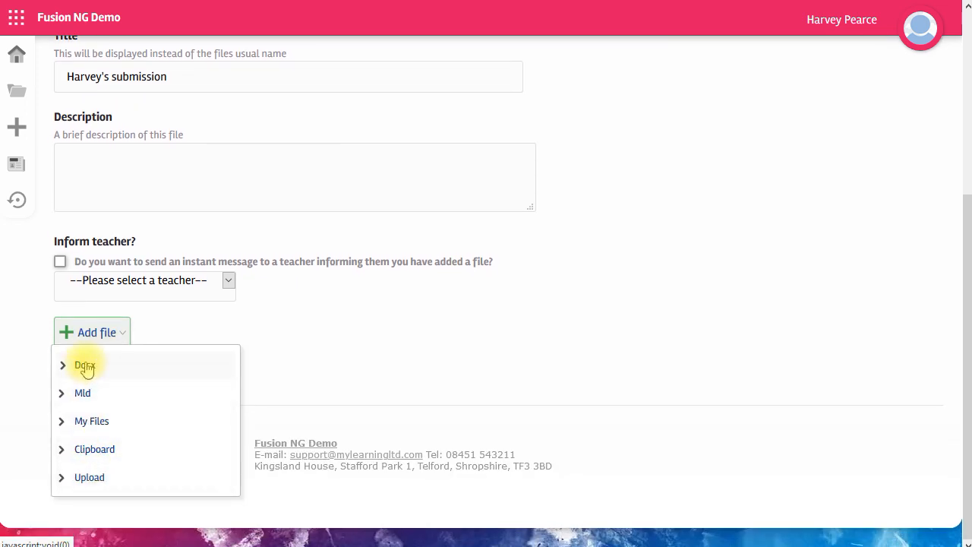
pyautogui.moveTo(140, 378)
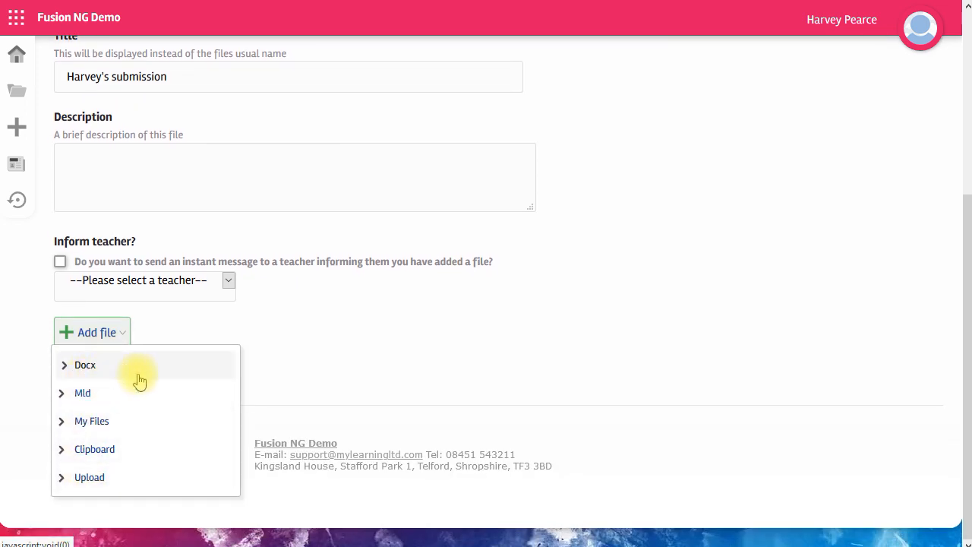
pyautogui.moveTo(127, 432)
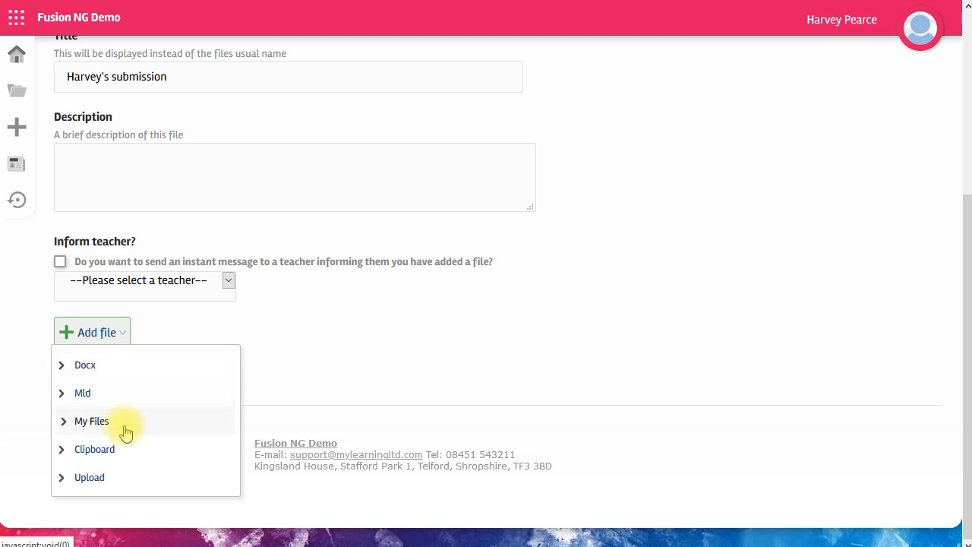
pyautogui.moveTo(113, 455)
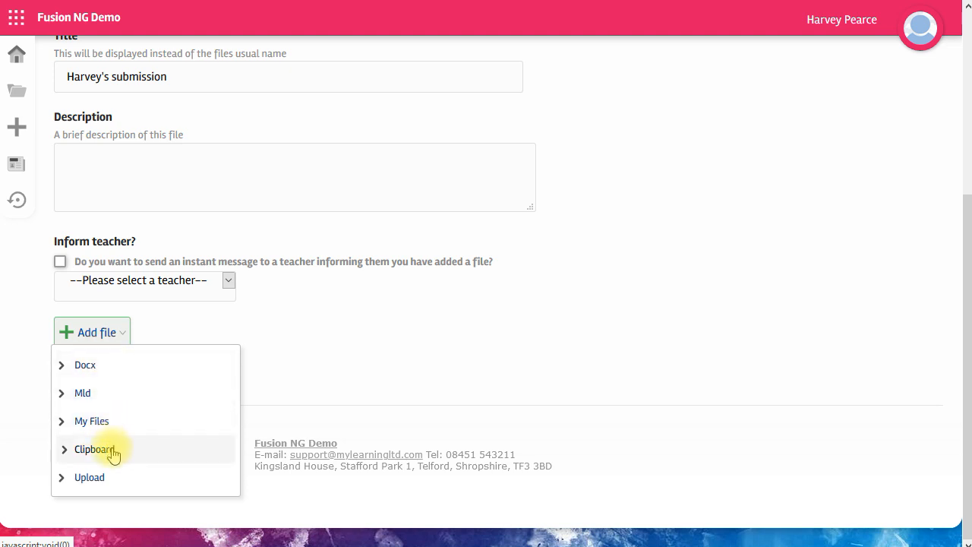
pyautogui.moveTo(99, 491)
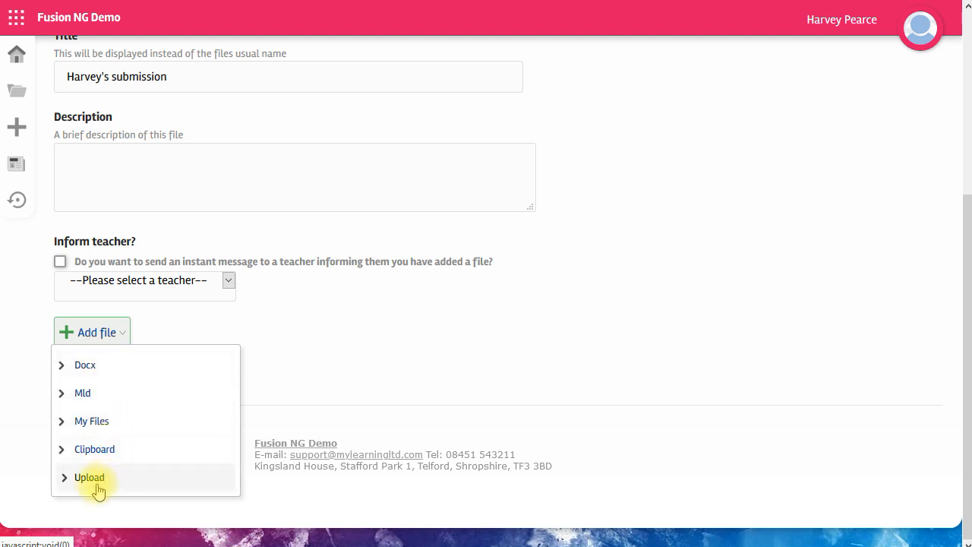
pyautogui.click(91, 421)
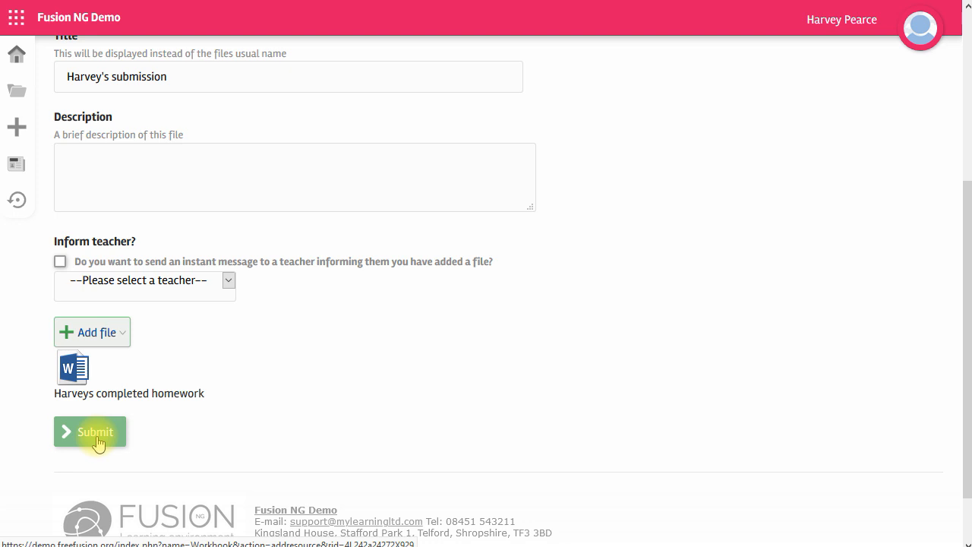
pyautogui.click(90, 432)
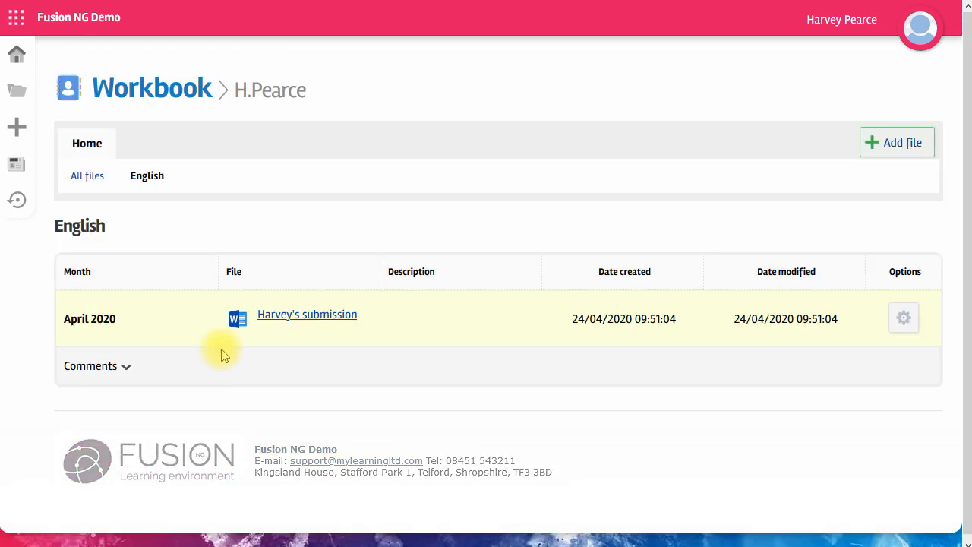
pyautogui.moveTo(745, 426)
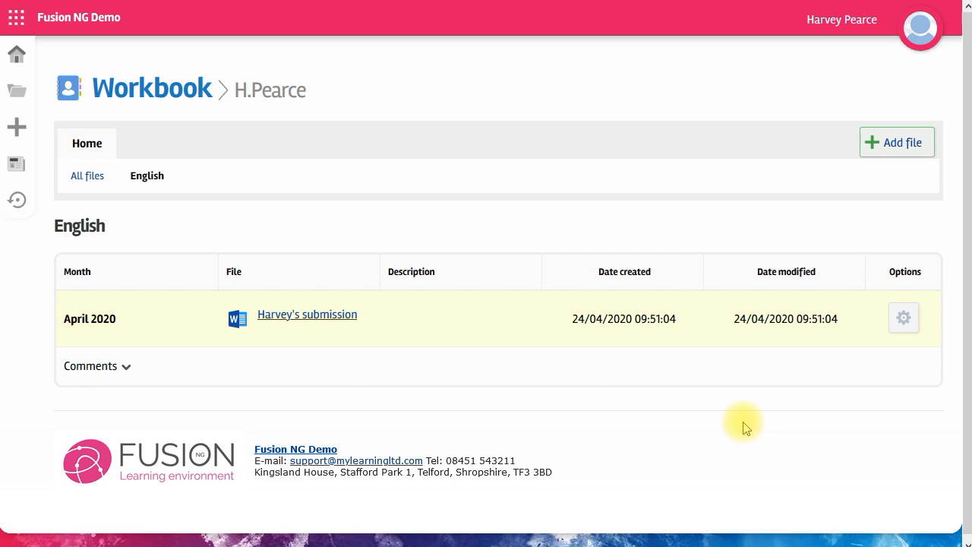
pyautogui.moveTo(573, 395)
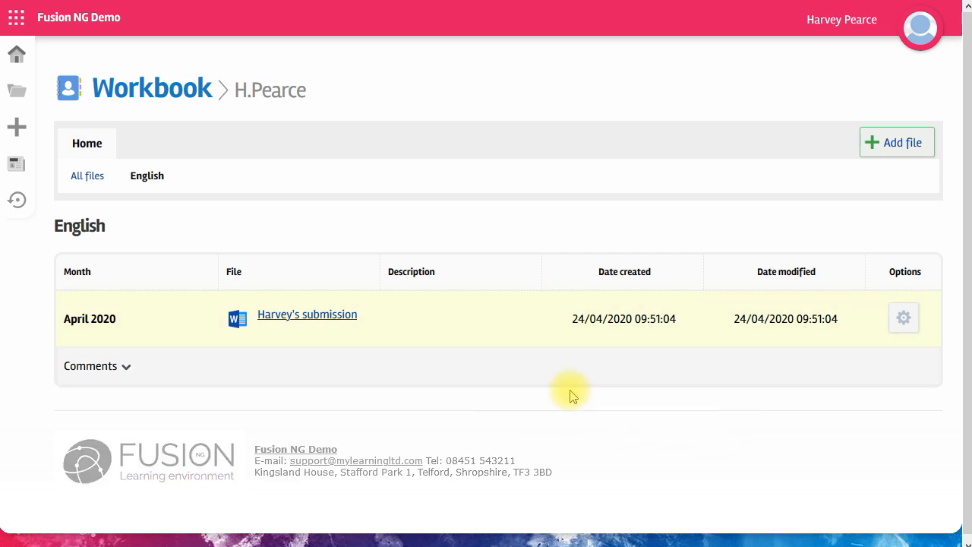
pyautogui.moveTo(596, 402)
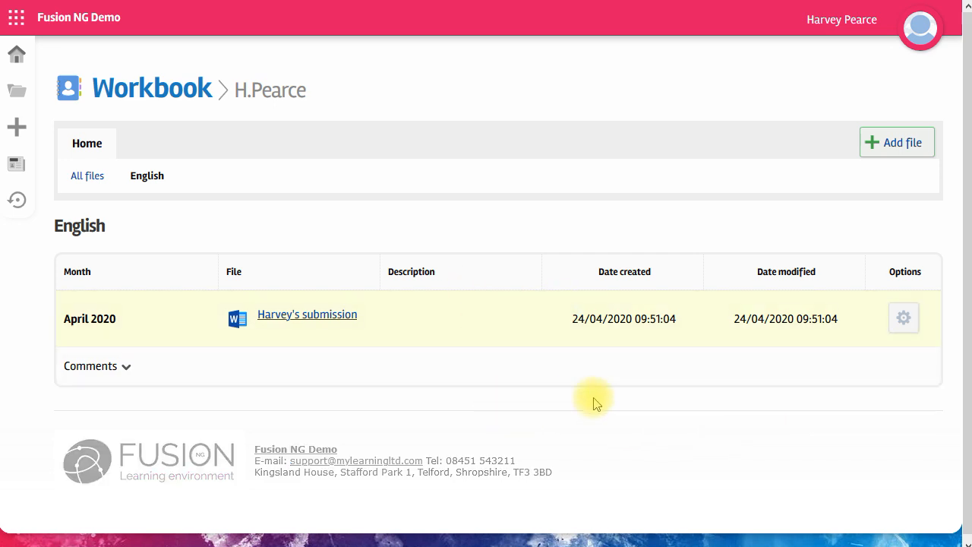
pyautogui.moveTo(530, 362)
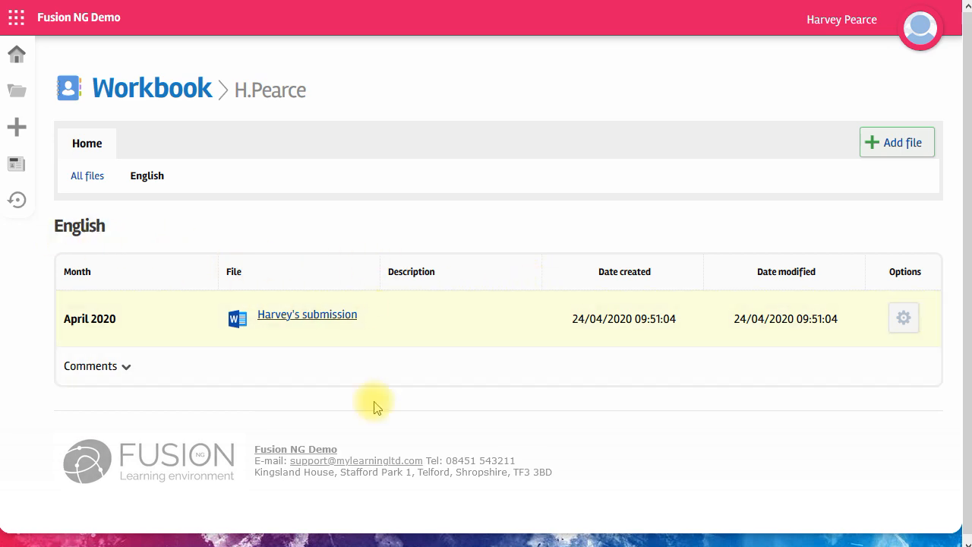
pyautogui.moveTo(393, 249)
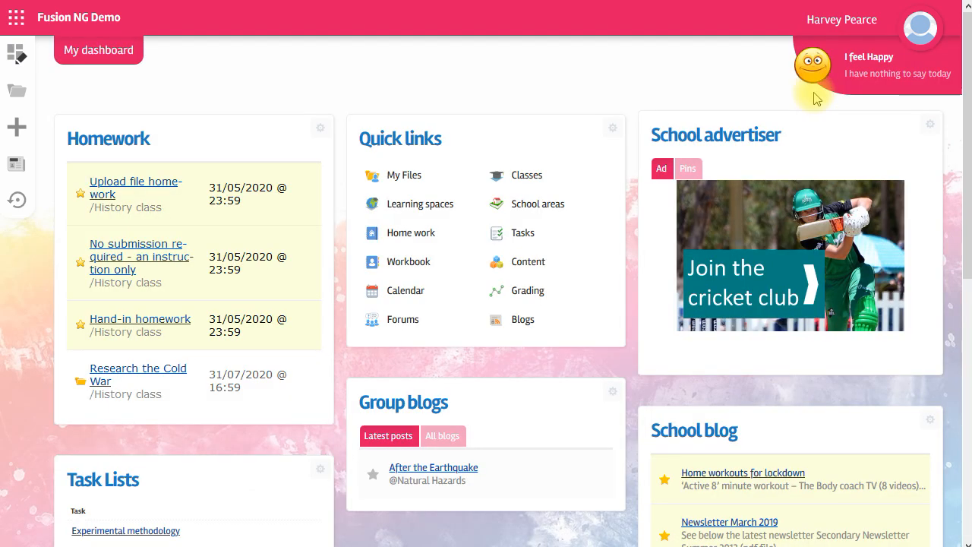
pyautogui.moveTo(529, 182)
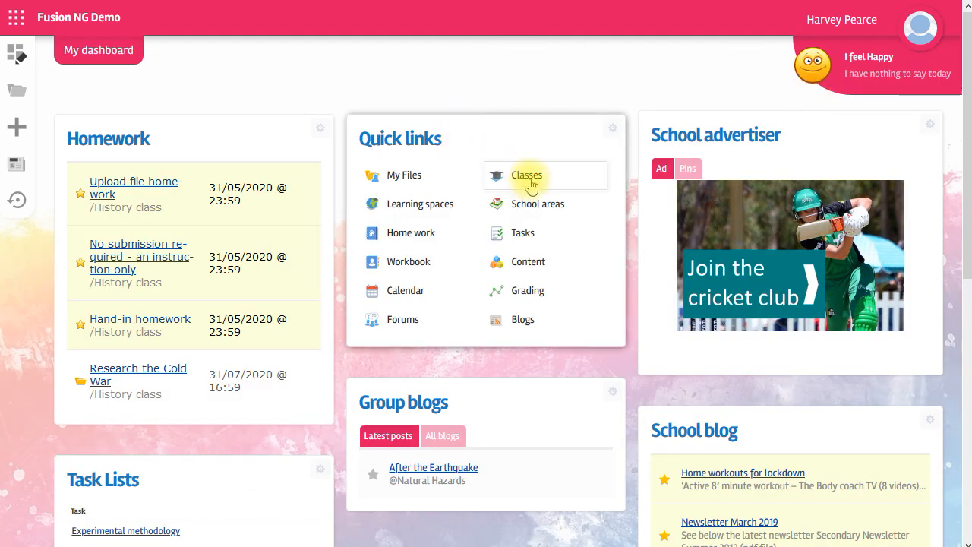
# Step: Go to Classes under Quick links and open the History class
pyautogui.click(527, 175)
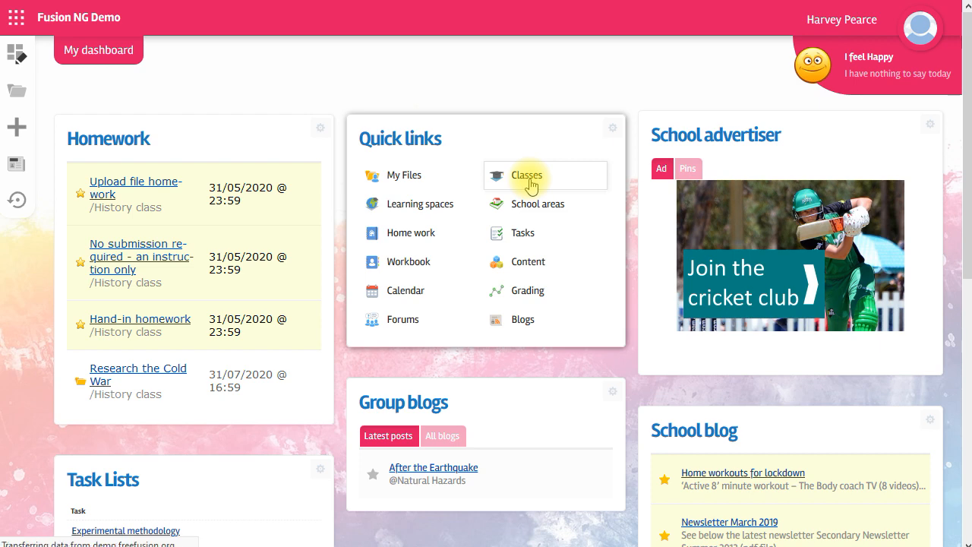
pyautogui.click(526, 175)
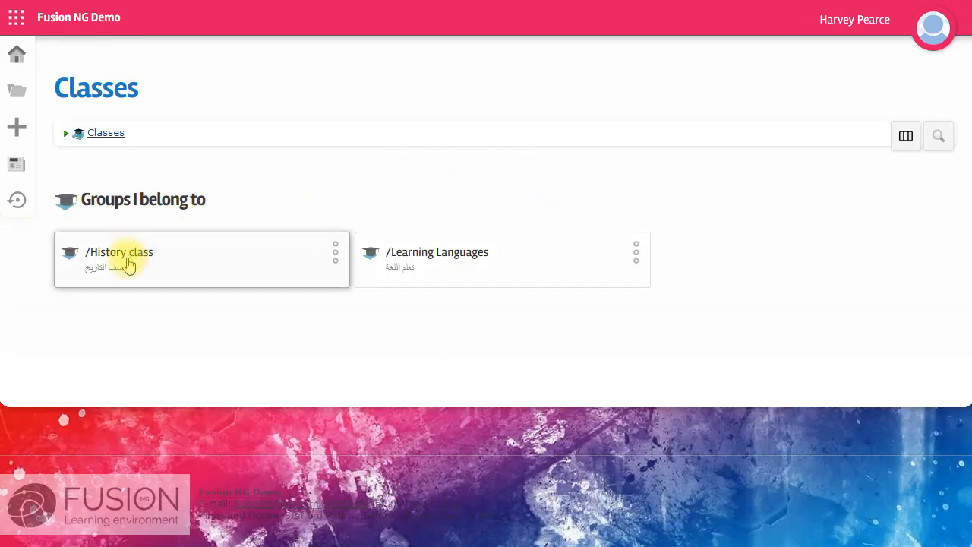
pyautogui.click(118, 251)
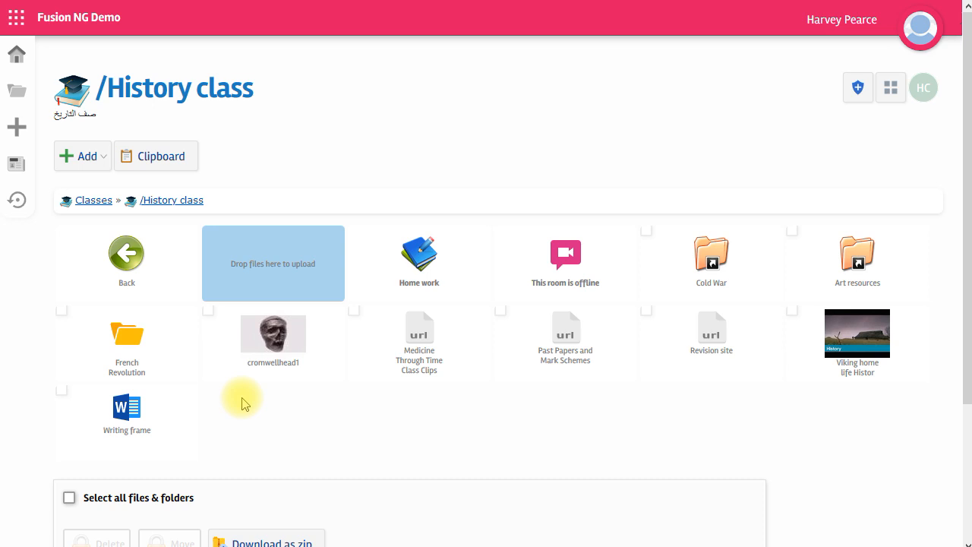
pyautogui.moveTo(311, 210)
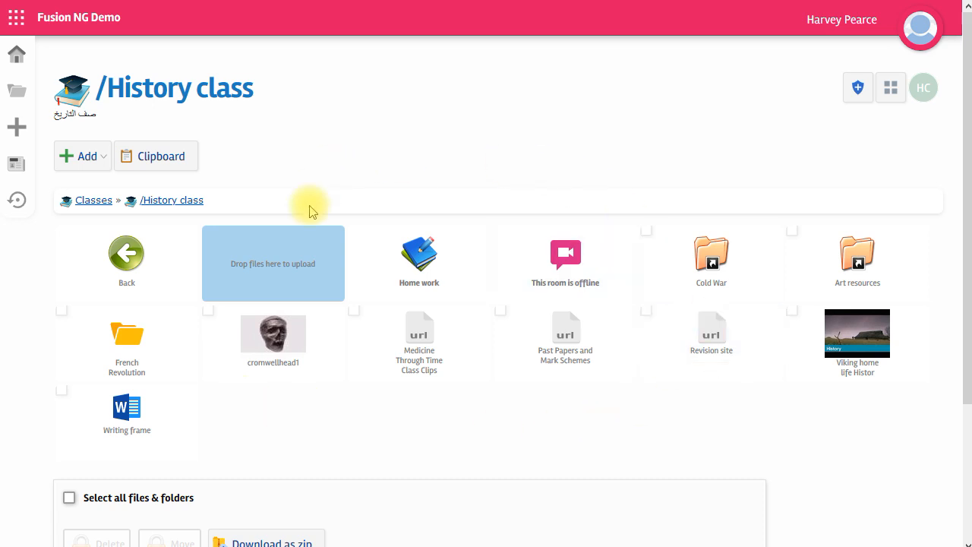